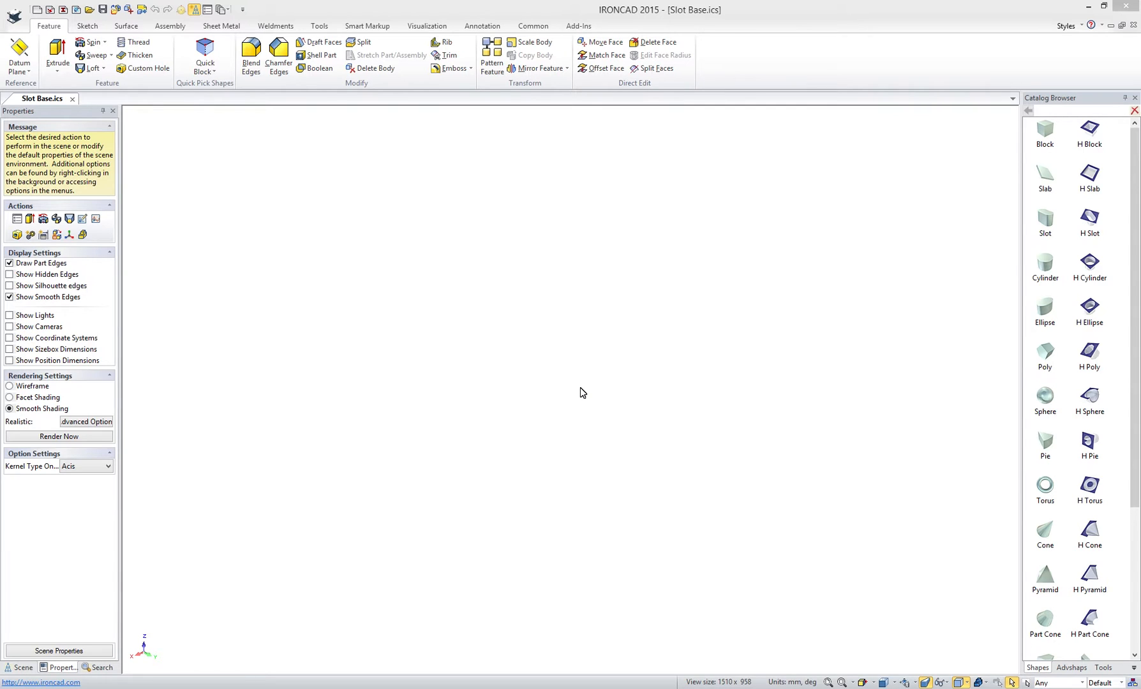
mouse_move(1044, 138)
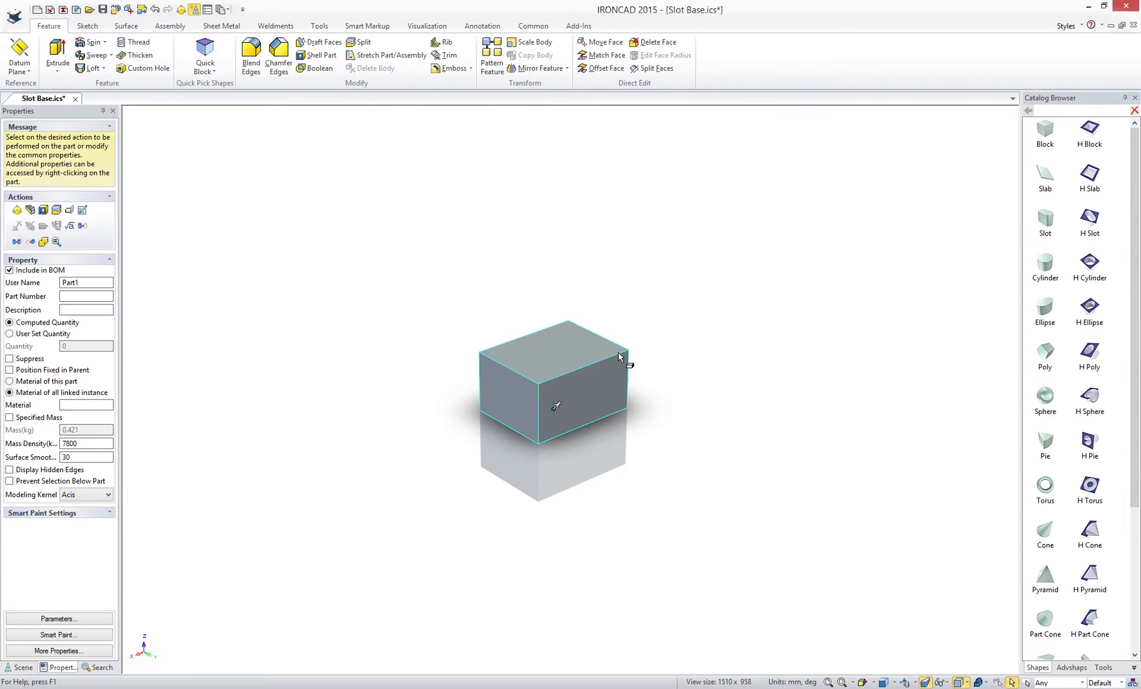
mouse_move(591, 354)
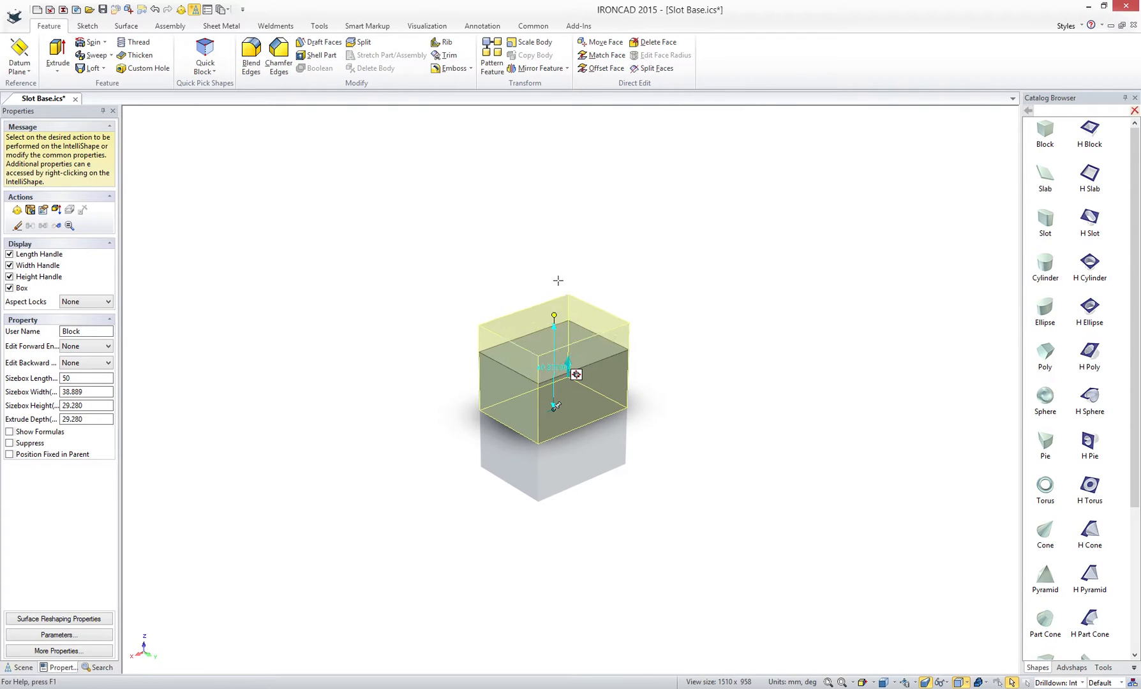
Stretch the dropped block into a 50 × 50 × 50 mm cube
left_click_drag(553, 406, 553, 298)
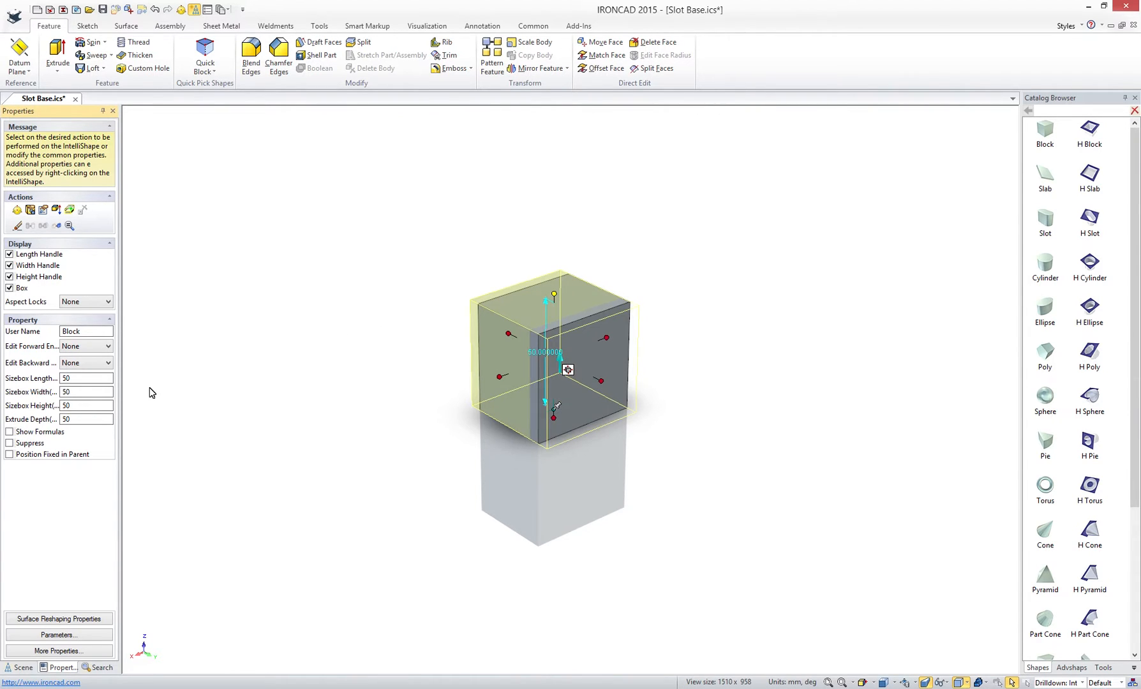
left_click(318, 393)
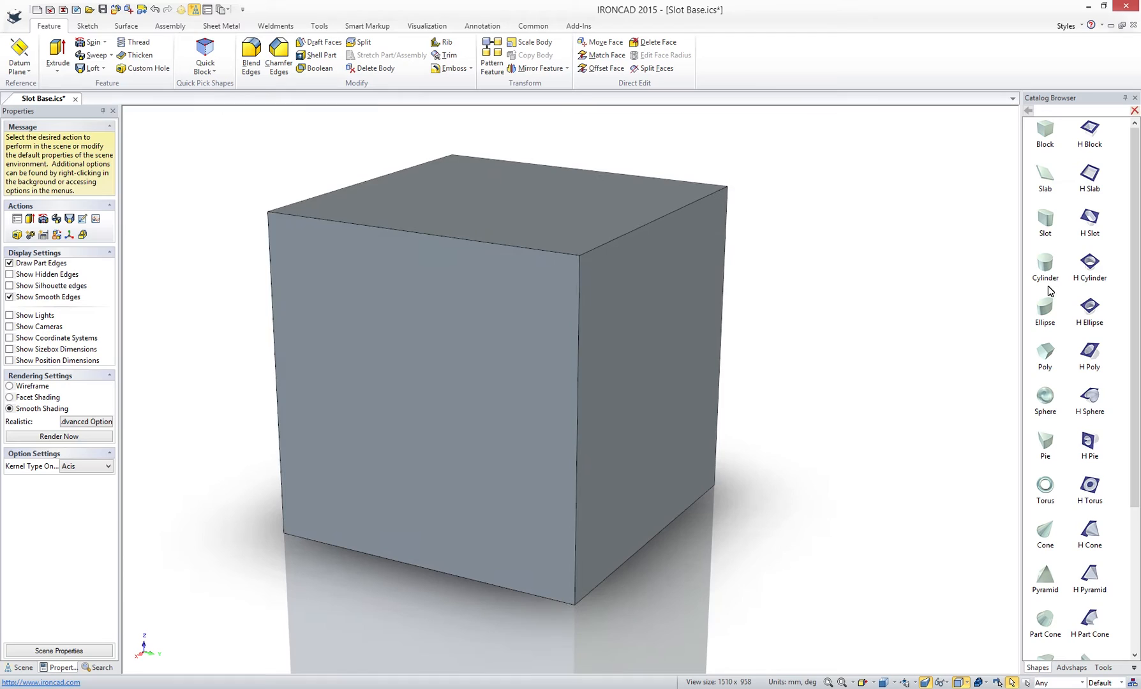
mouse_move(1046, 271)
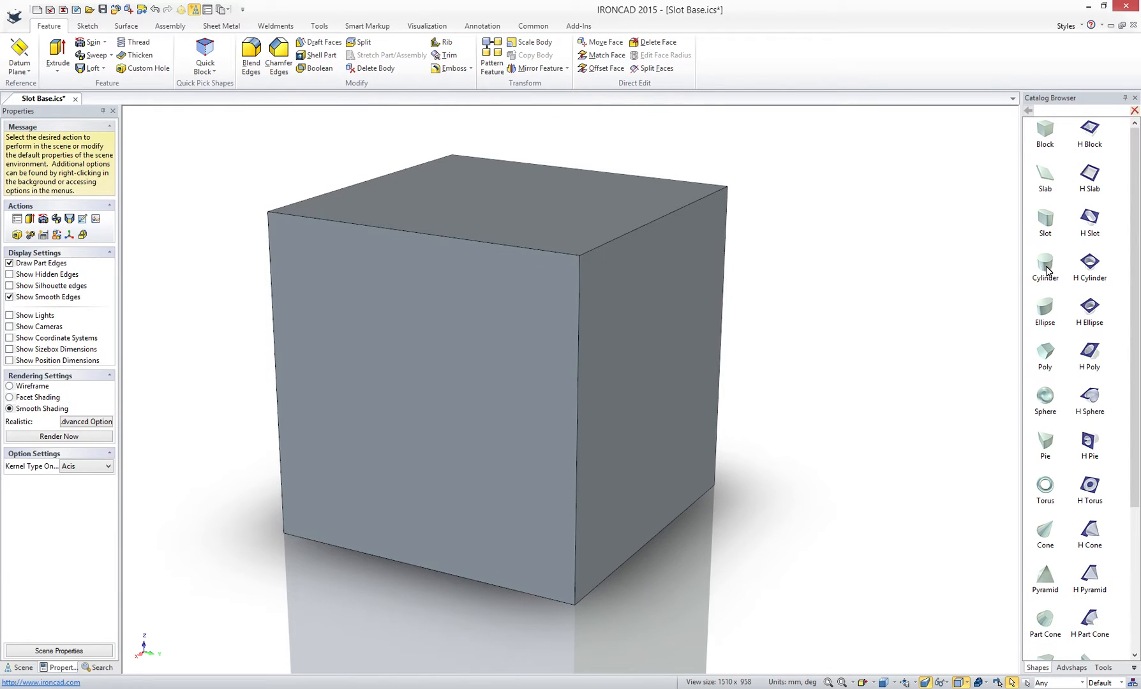
mouse_move(1094, 269)
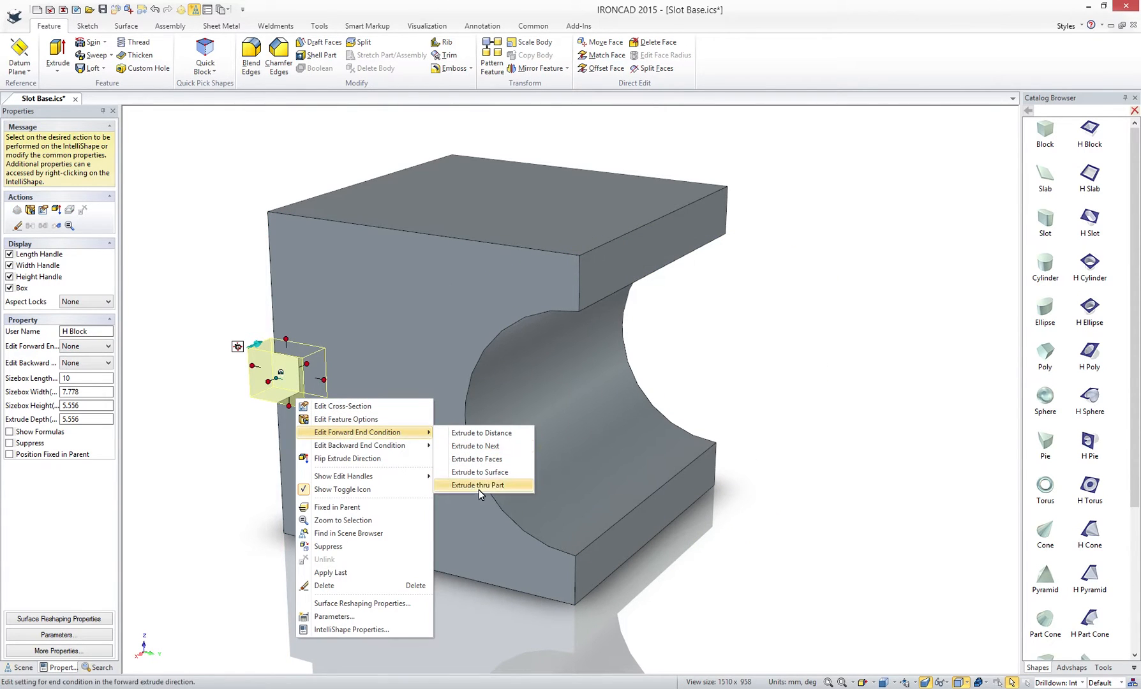
Set the H Block cut's forward end condition to Extrude thru Part
left_click(478, 485)
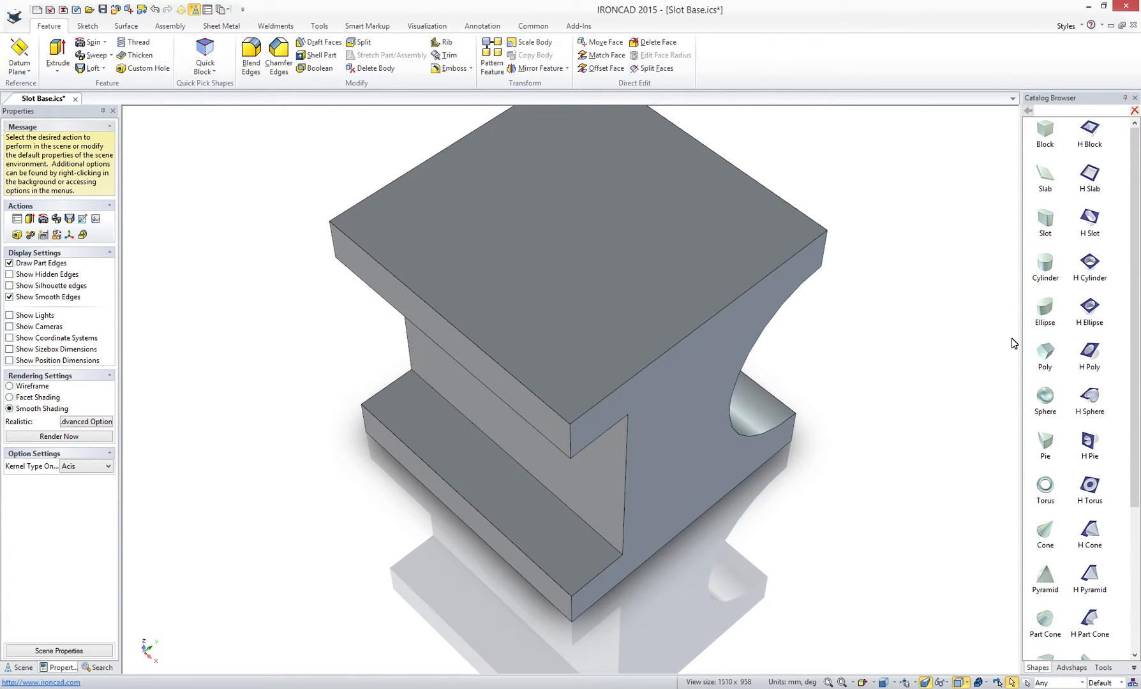
mouse_move(1090, 265)
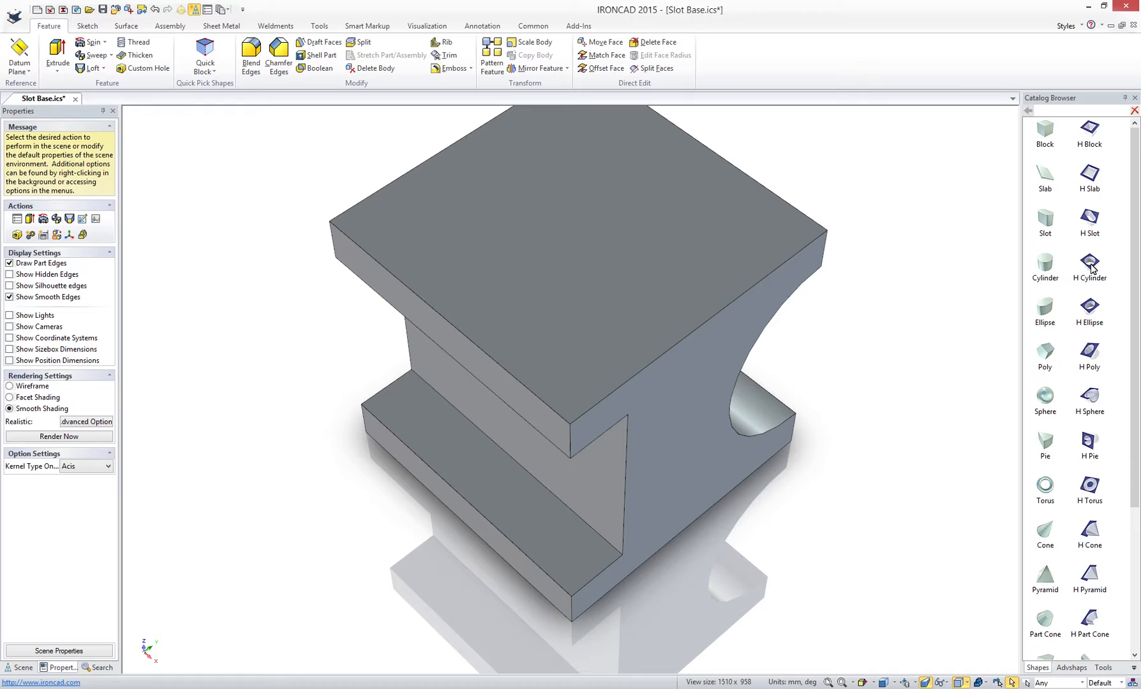
Place a cylindrical hole on the top plate corner and copy it to an offset position
left_click(586, 410)
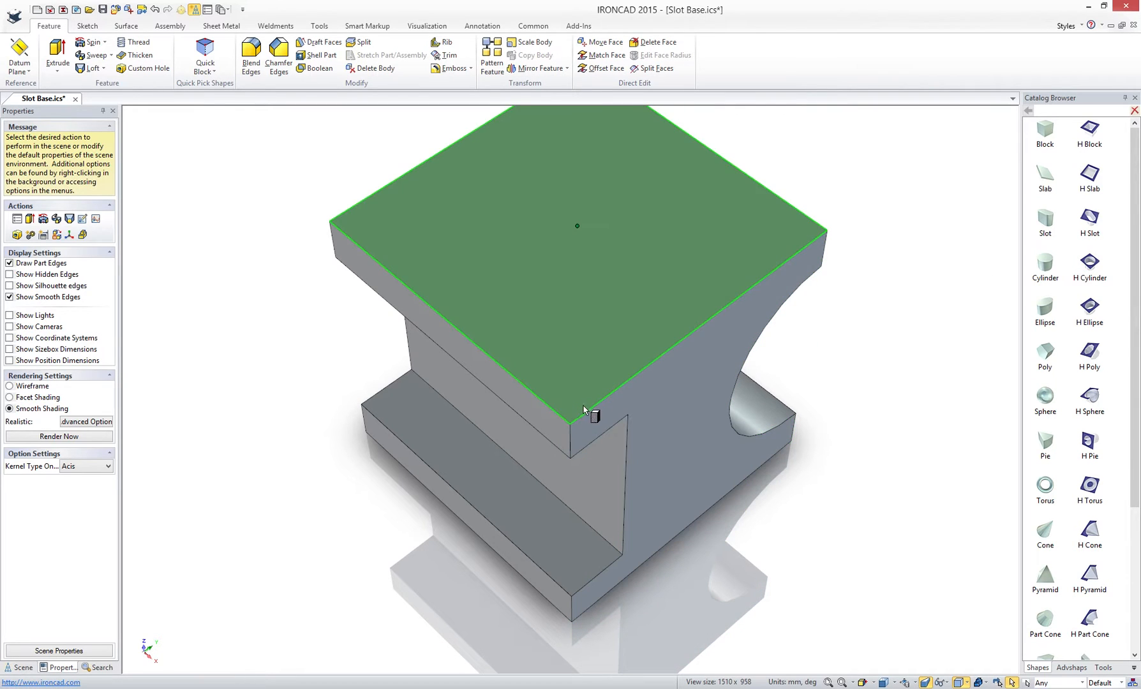
left_click(592, 416)
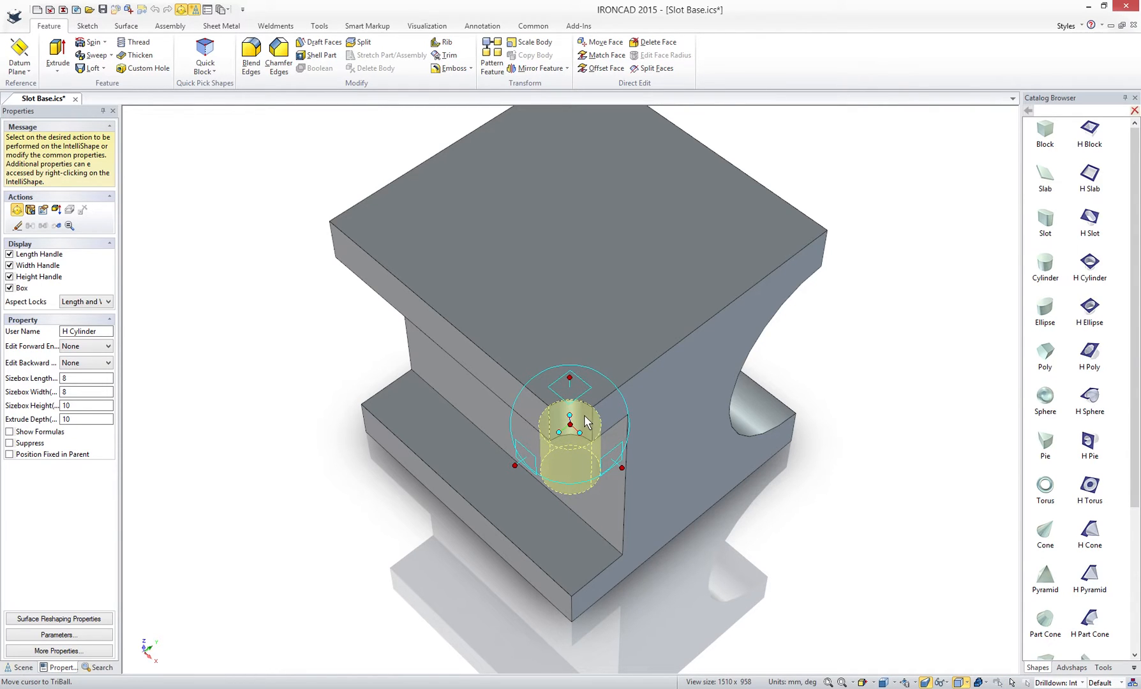
mouse_move(571, 393)
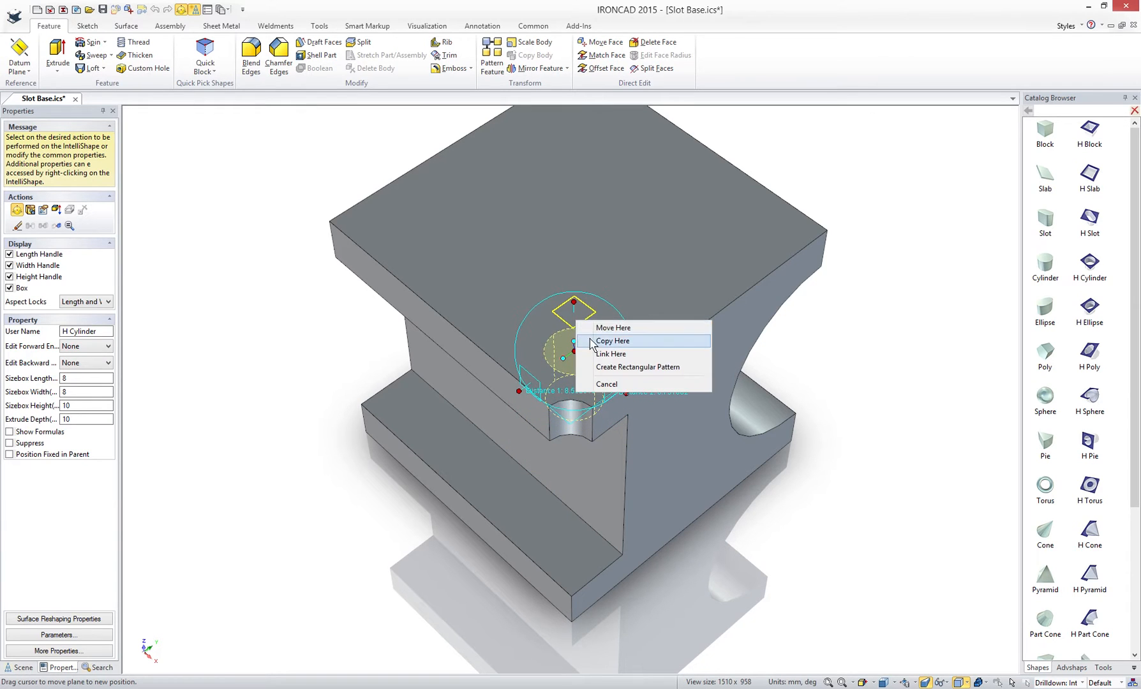
left_click(613, 341)
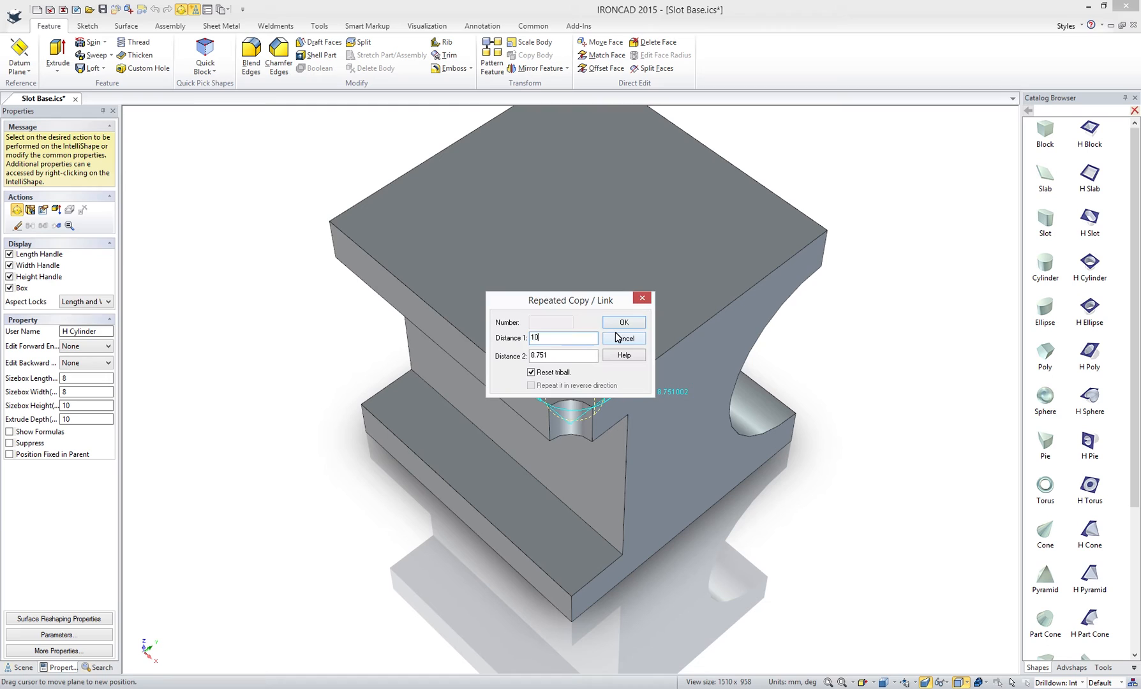
left_click(622, 338)
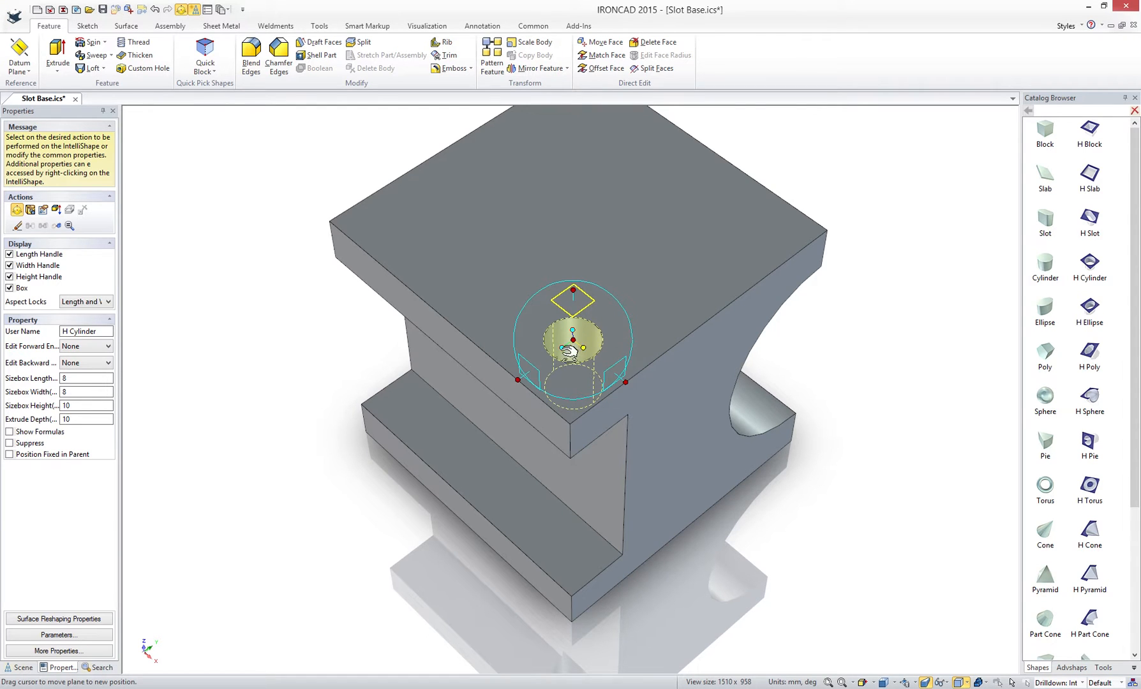
left_click_drag(572, 338, 609, 314)
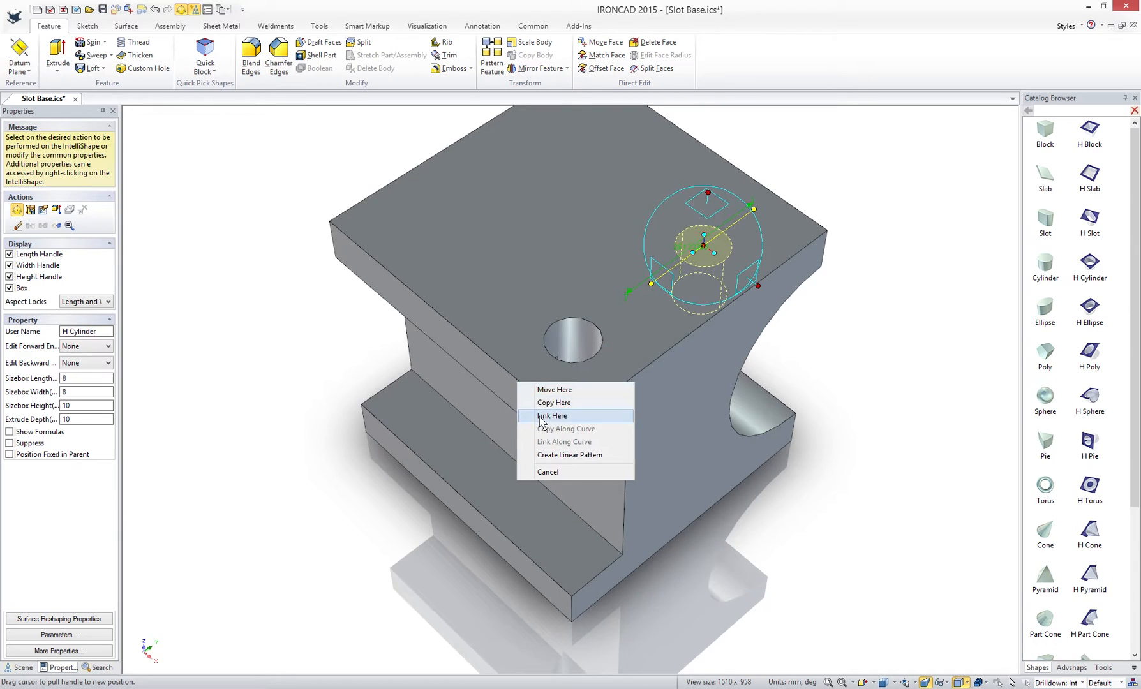
Create linked copies of the hole spaced 30 mm apart
left_click(551, 415)
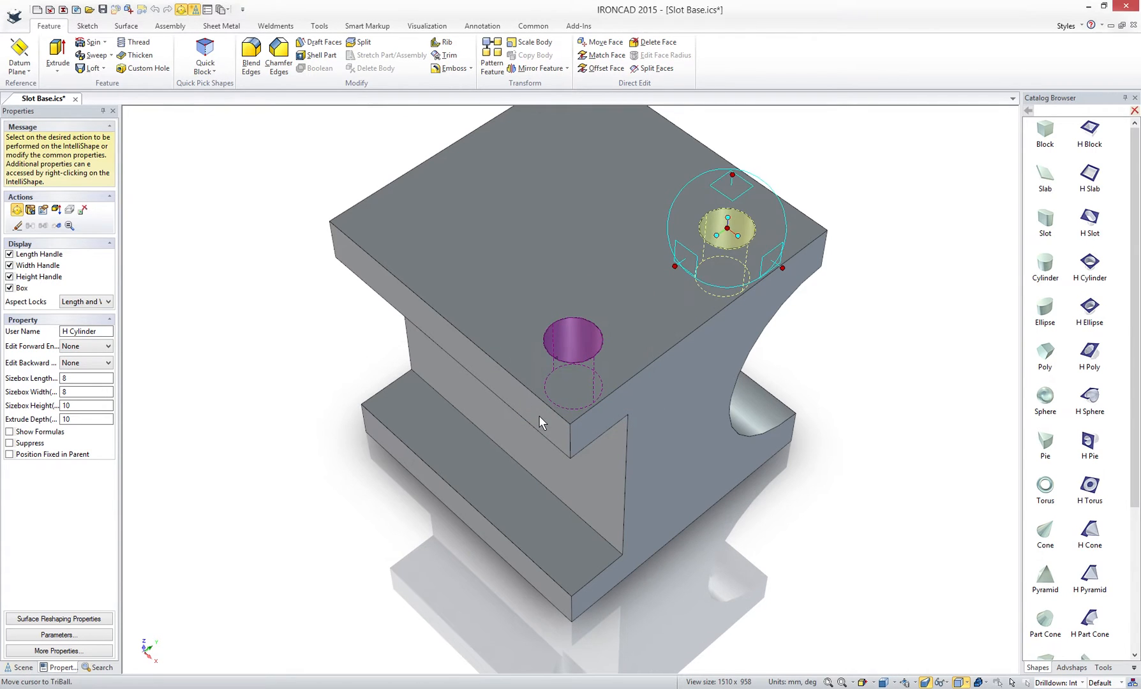
left_click(574, 339)
type("30")
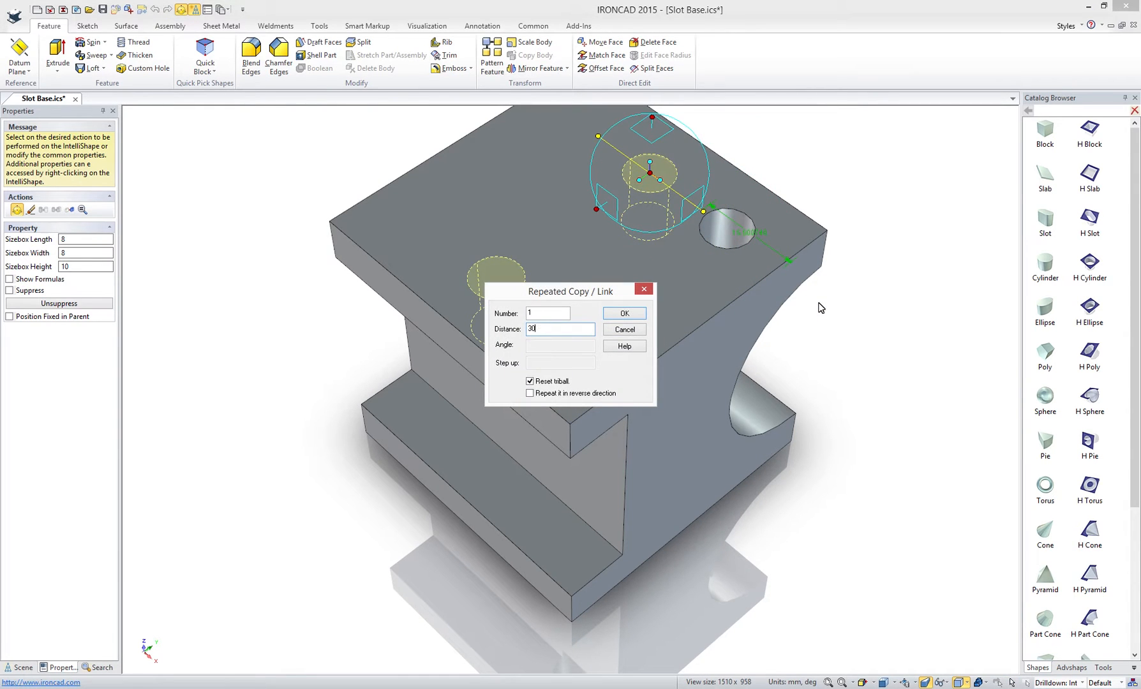
left_click(622, 313)
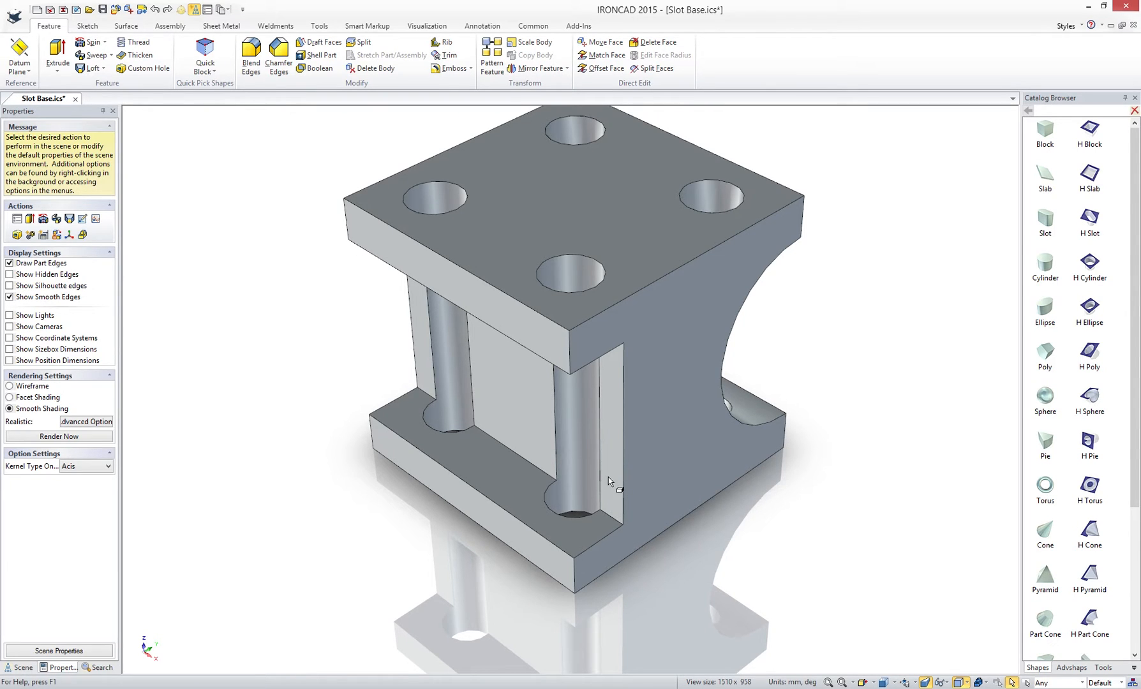
Widen the pocket cut between the plates to a size of 15
left_click(611, 481)
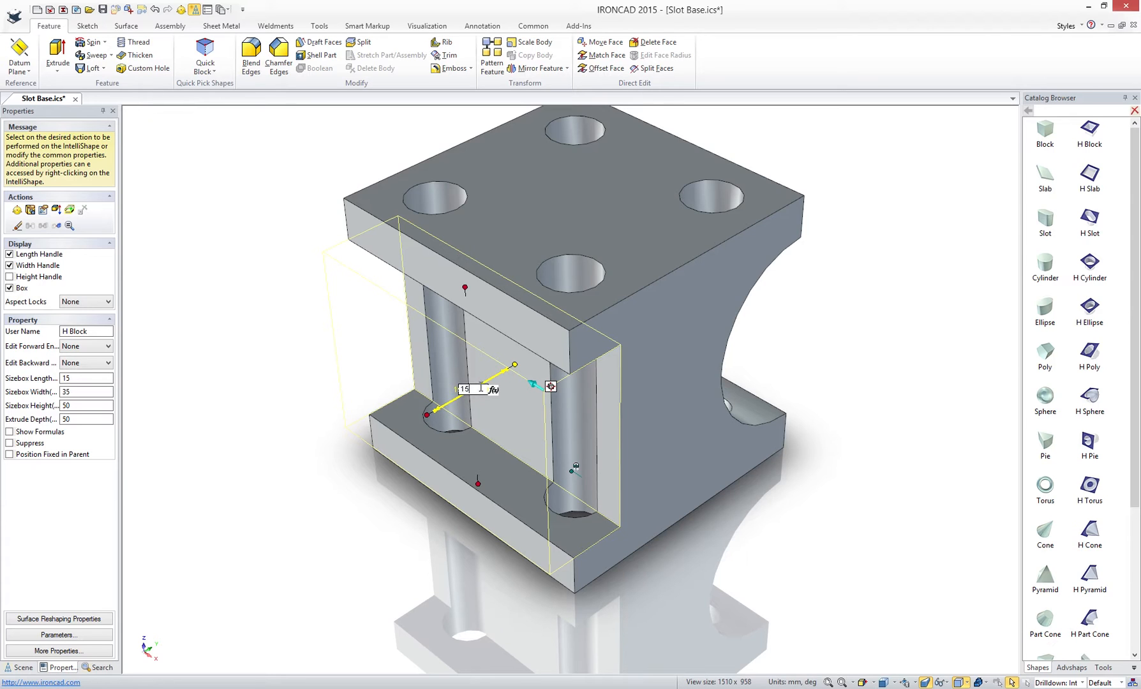
left_click_drag(513, 364, 561, 338)
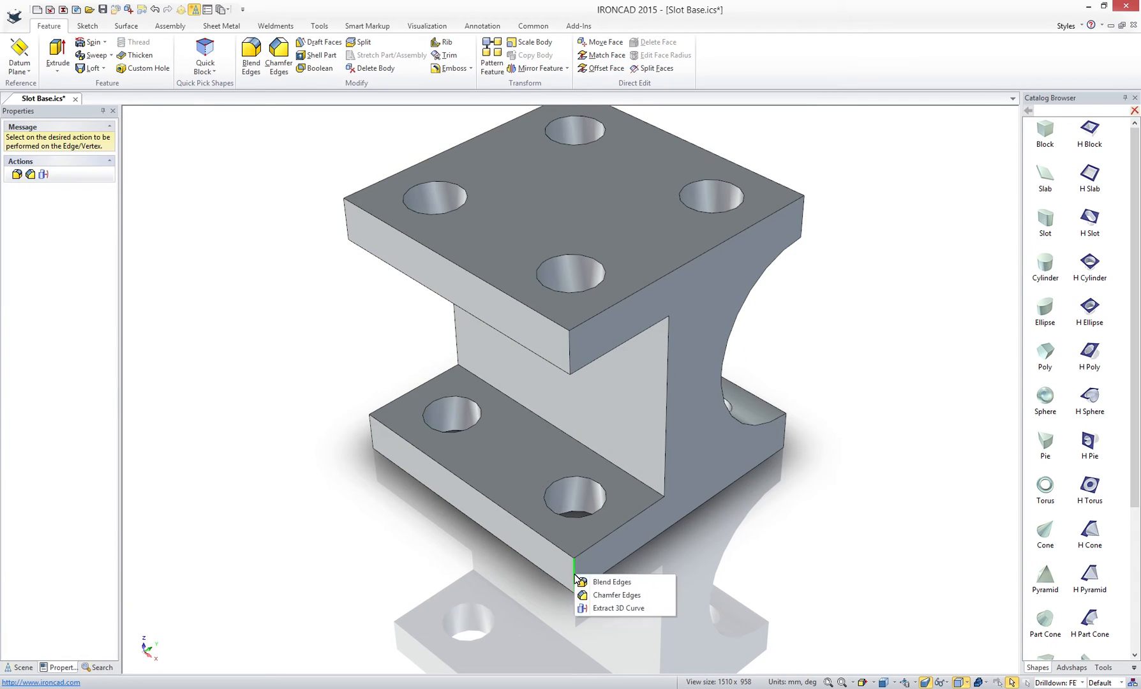
mouse_move(613, 581)
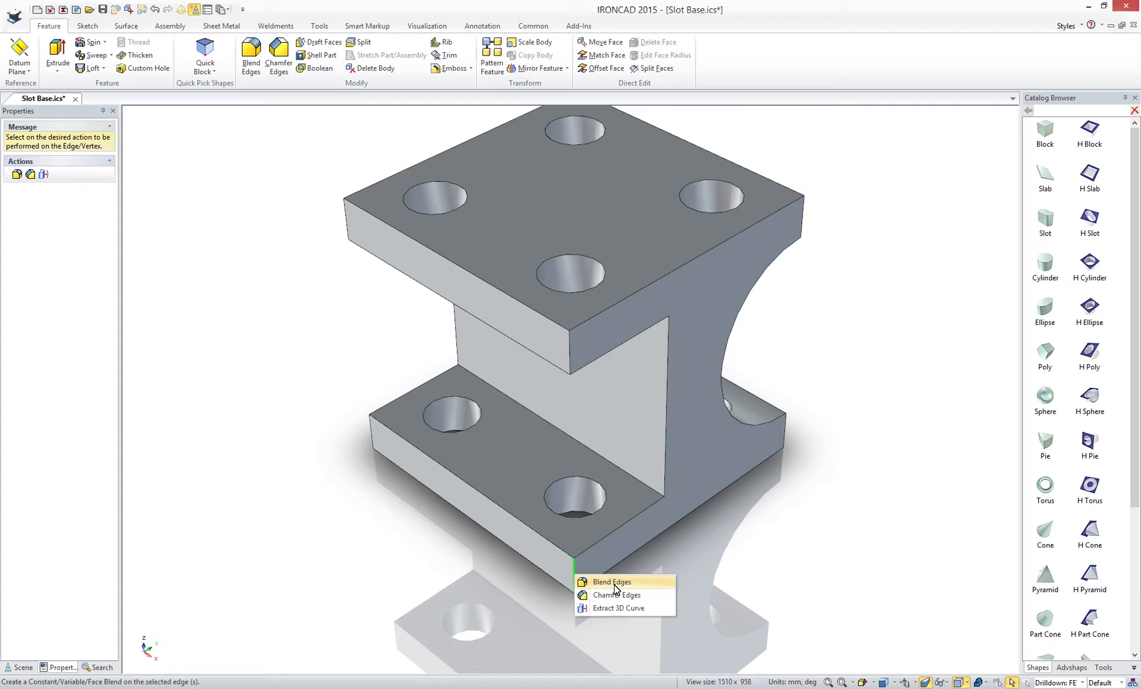
Blend the lower plate's vertical corner edges with a 10 mm radius
left_click(611, 581)
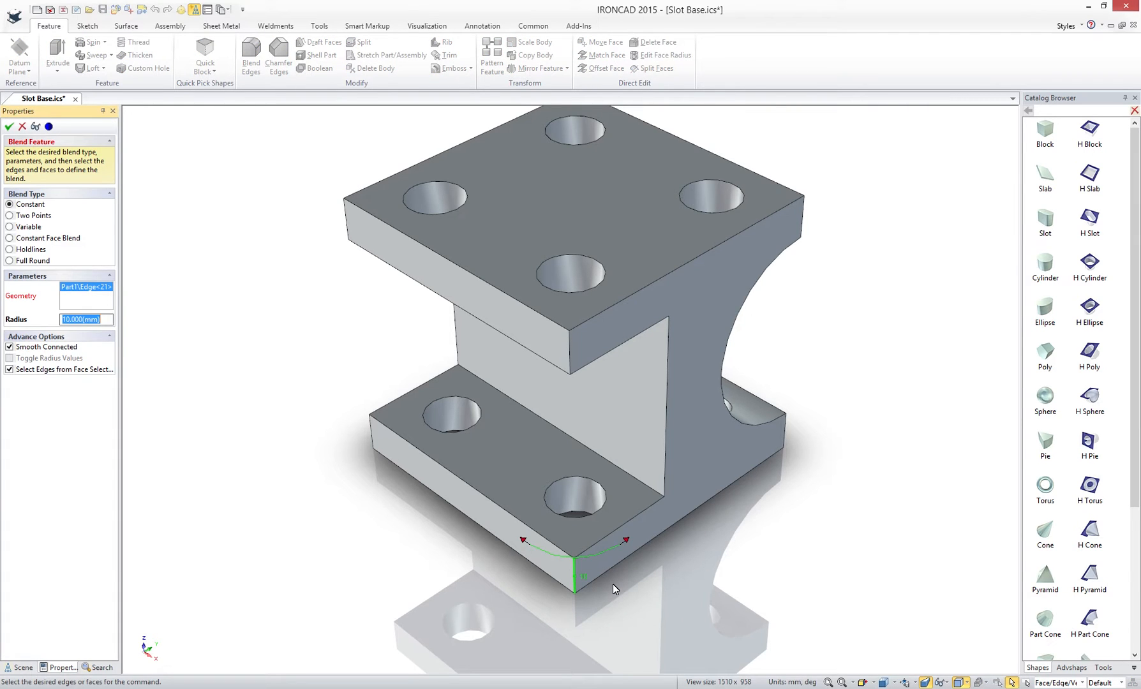
left_click(10, 126)
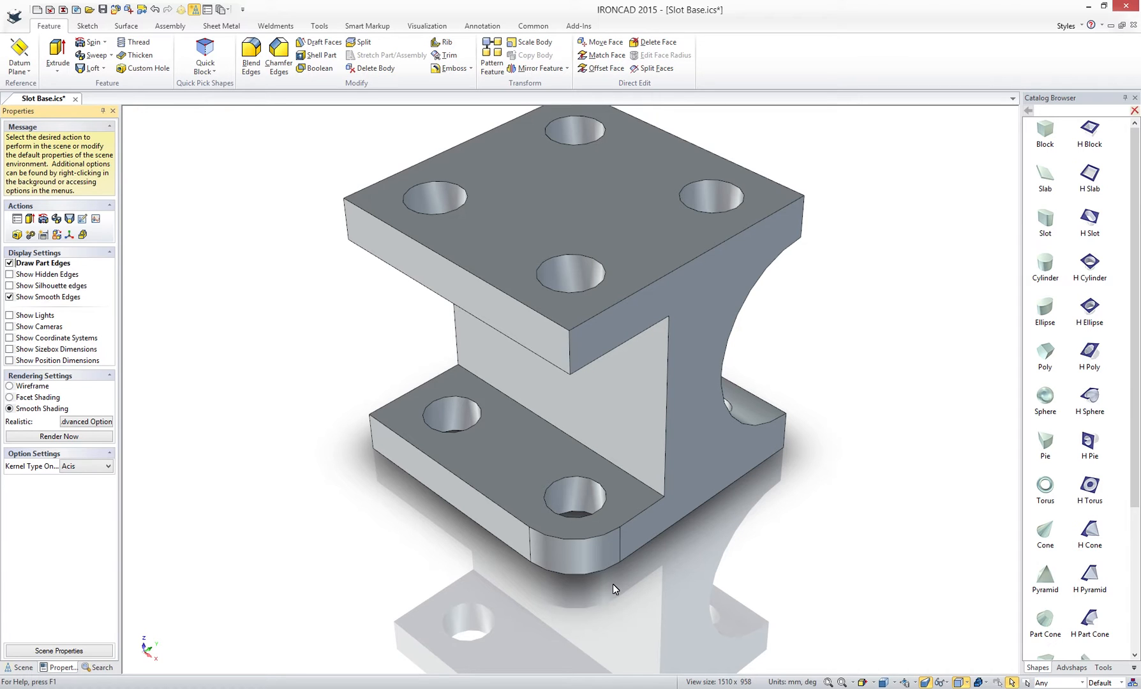
left_click(575, 436)
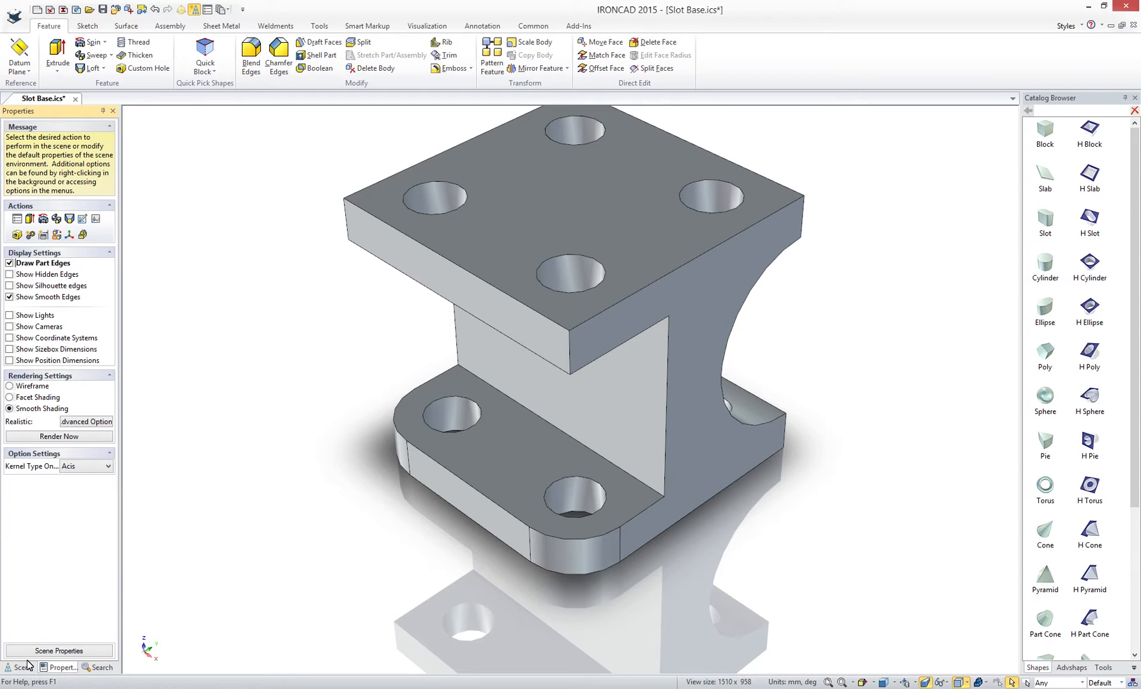
left_click(17, 668)
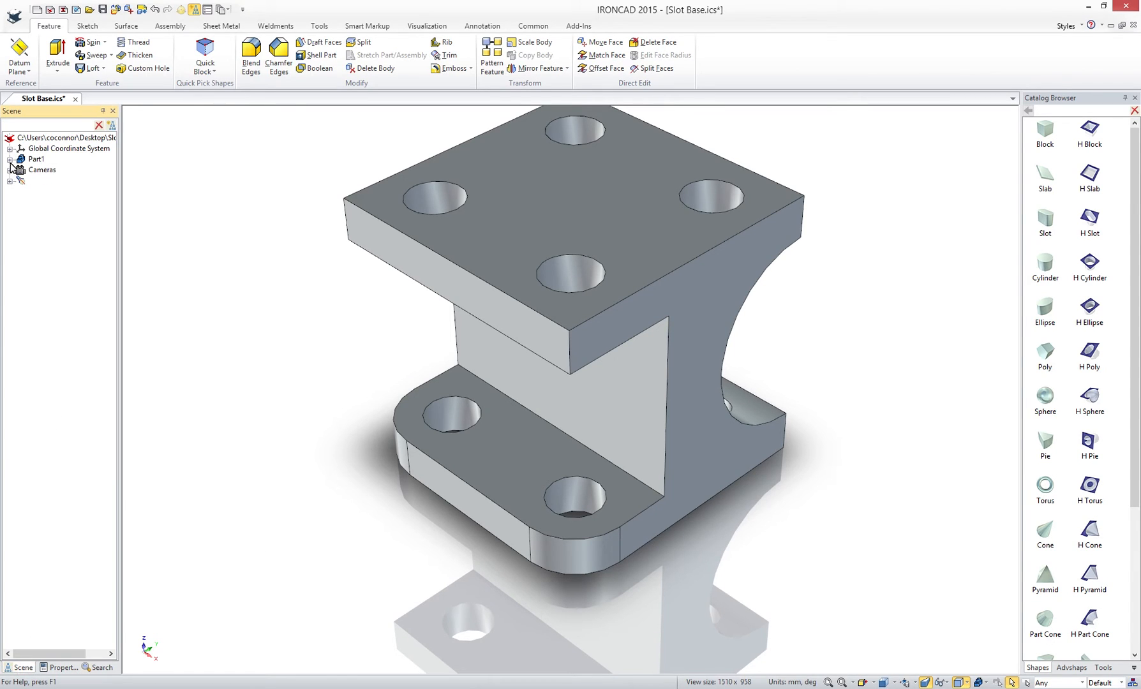
left_click(11, 159)
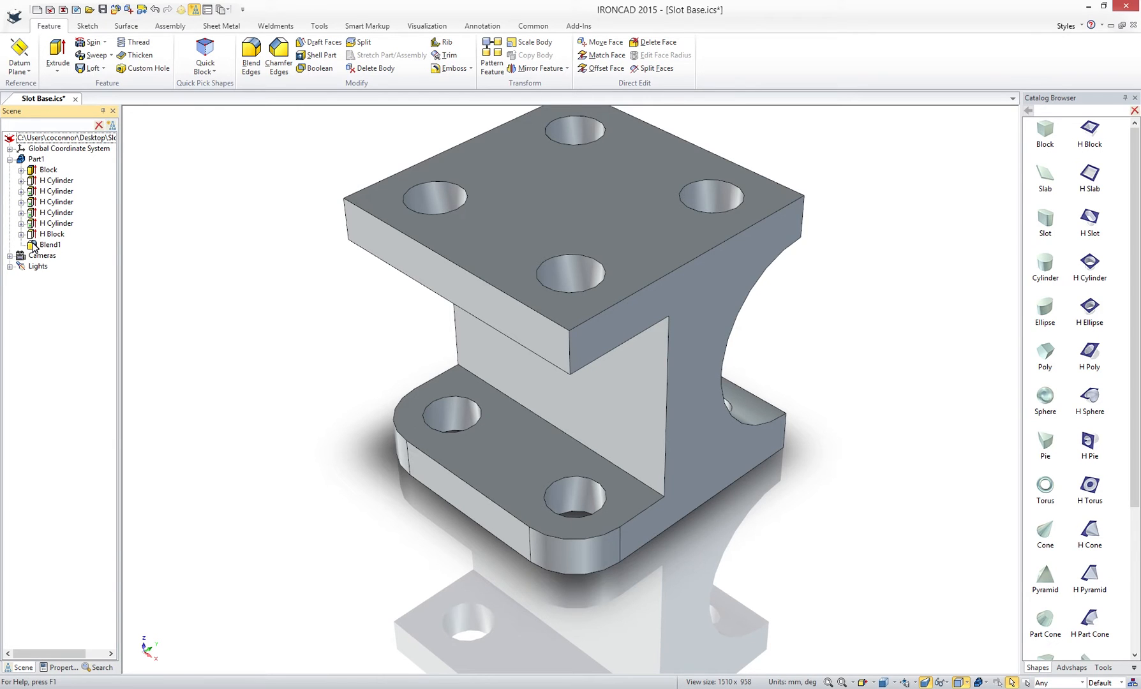
left_click(51, 245)
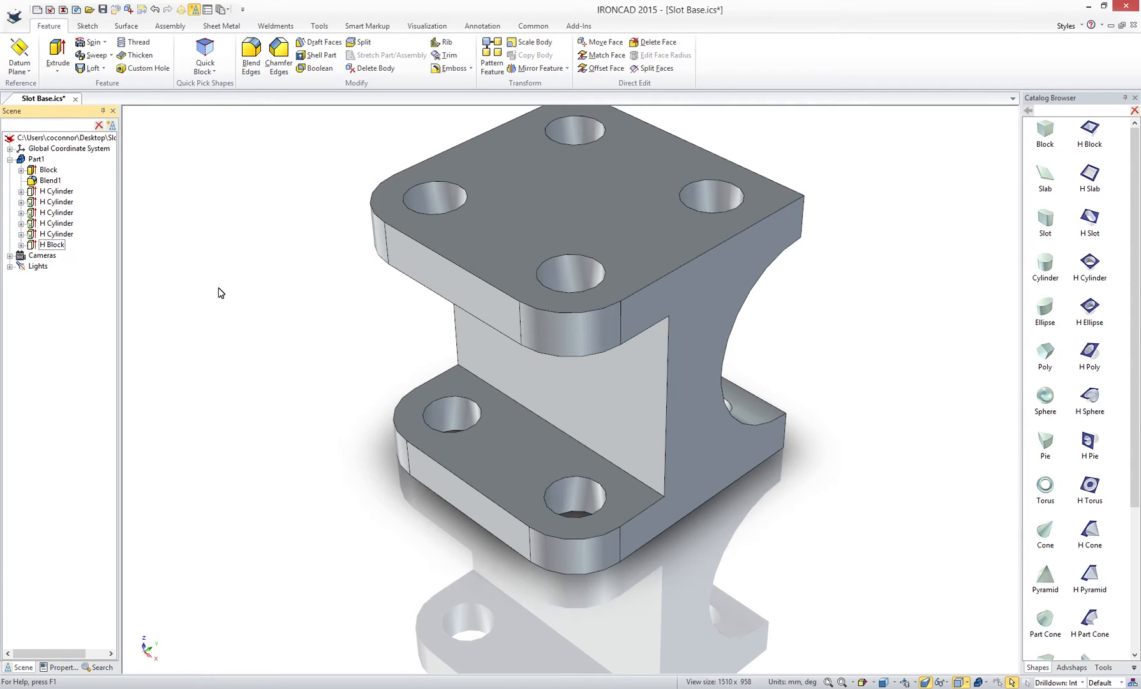
mouse_move(241, 429)
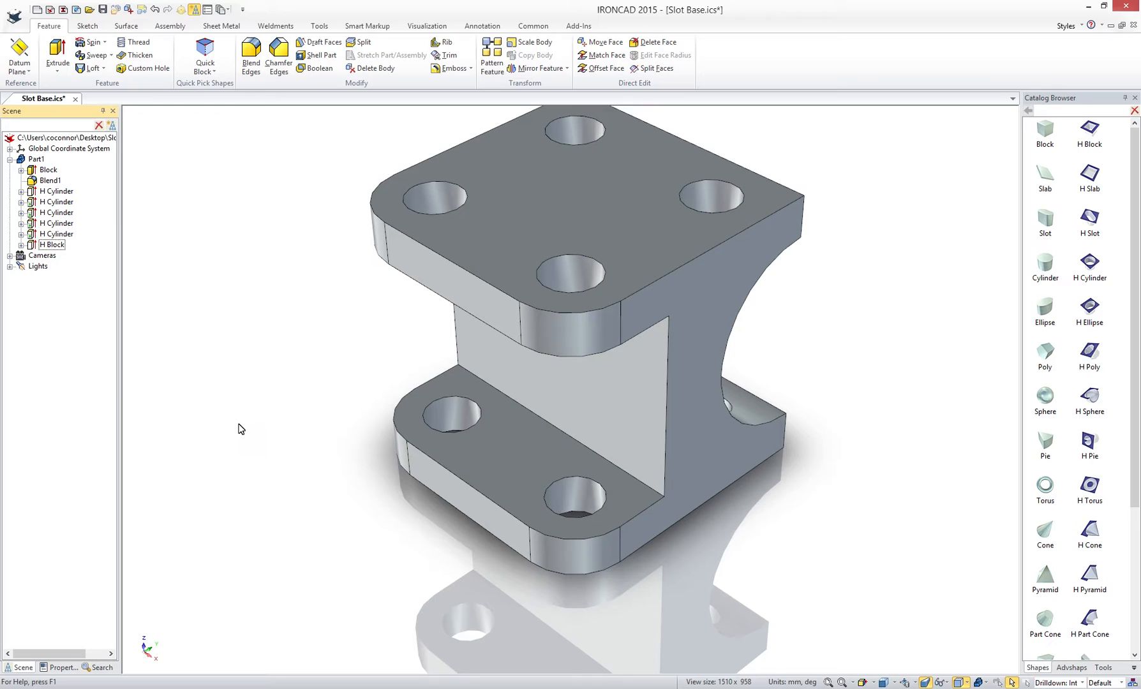
mouse_move(559, 546)
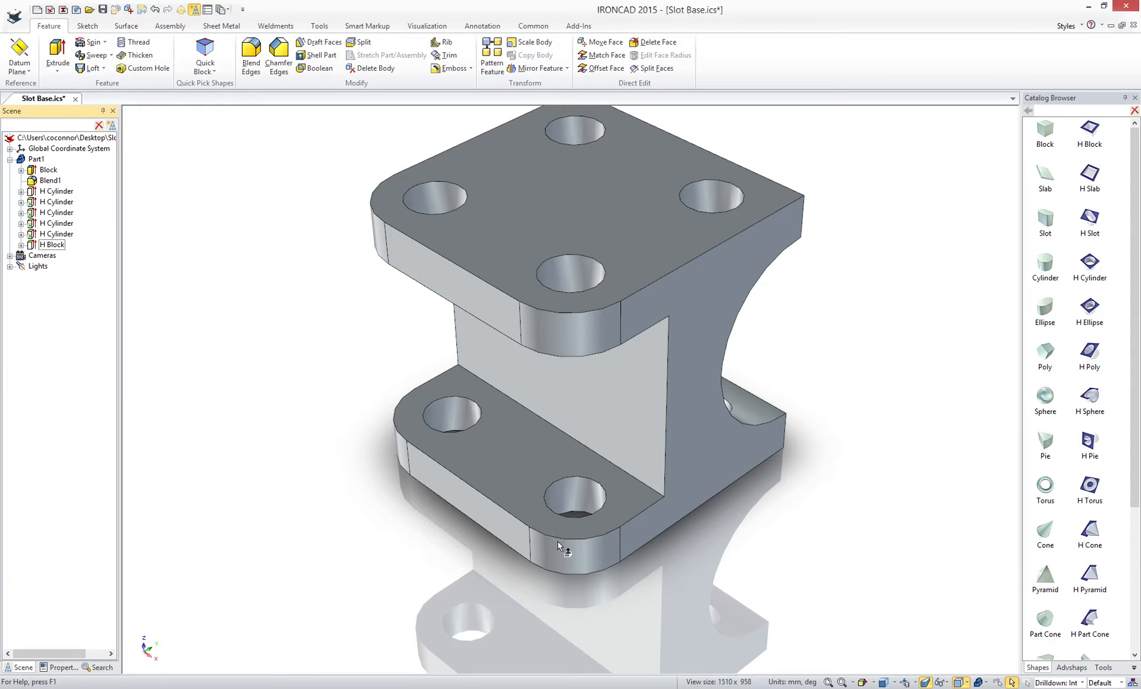
mouse_move(615, 565)
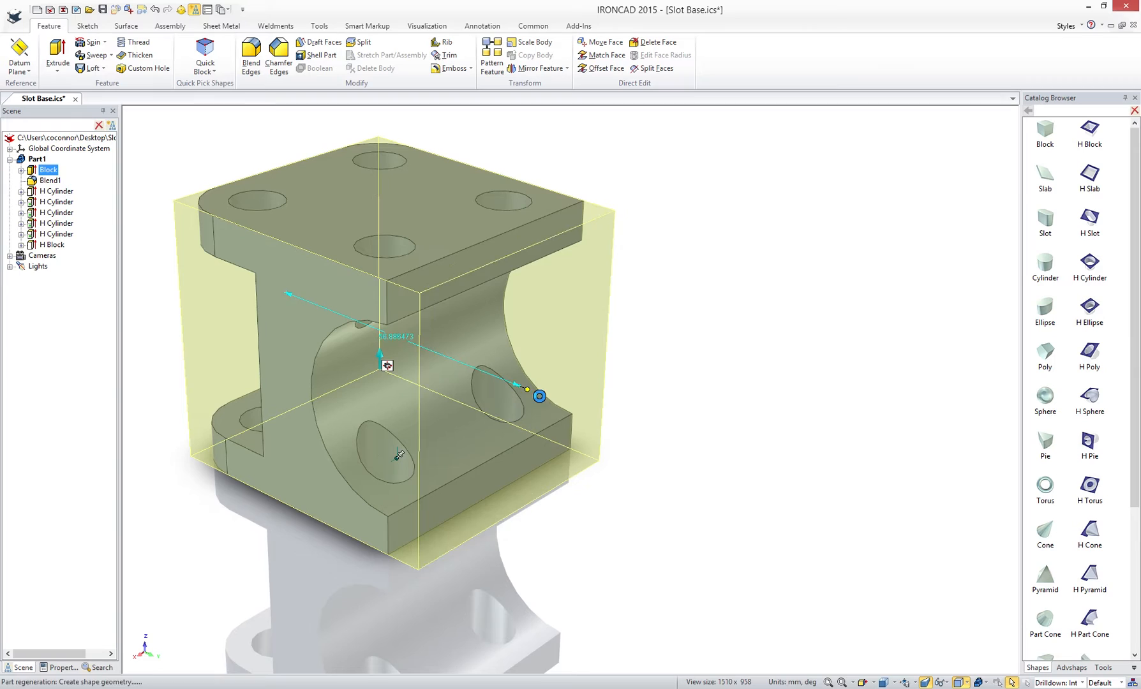
Resize the part's original base block using its sizebox handle
left_click_drag(539, 396, 542, 395)
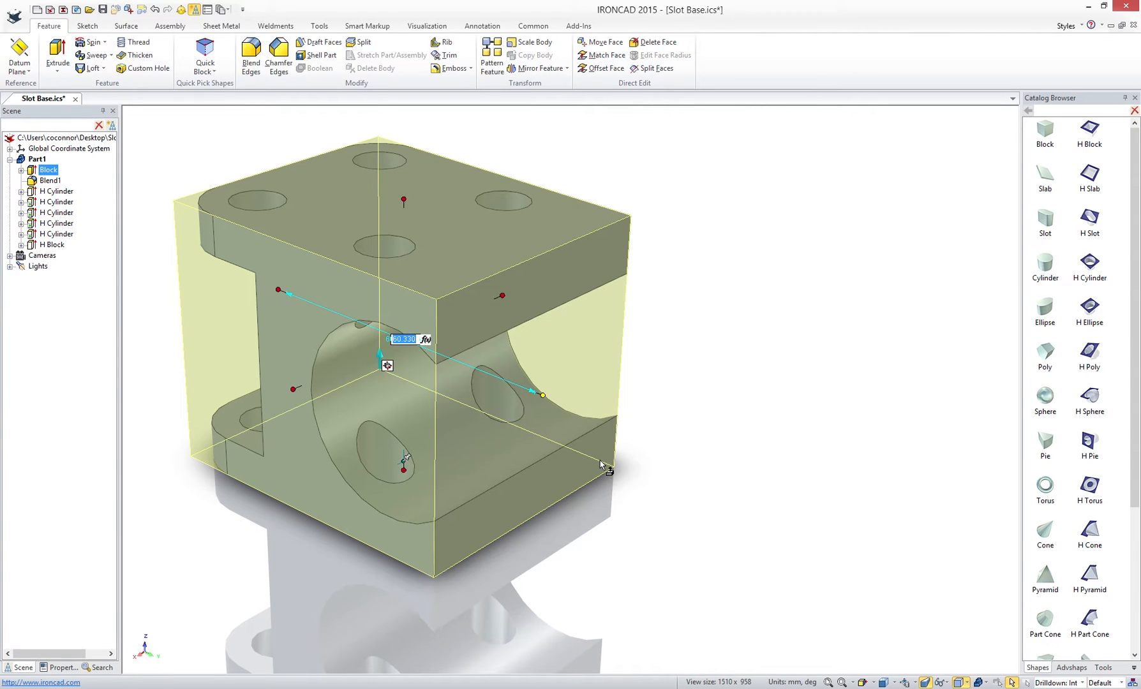
mouse_move(647, 560)
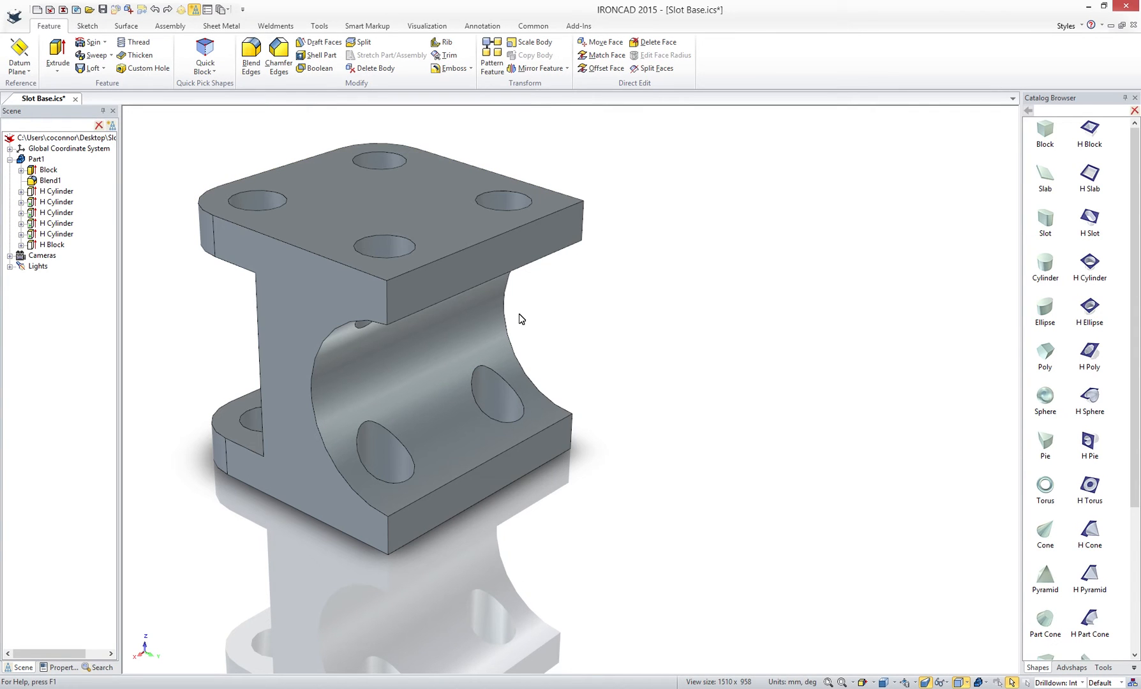
Move the flange end faces out 50 with Rebuild Perpendicular enabled
right_click(498, 268)
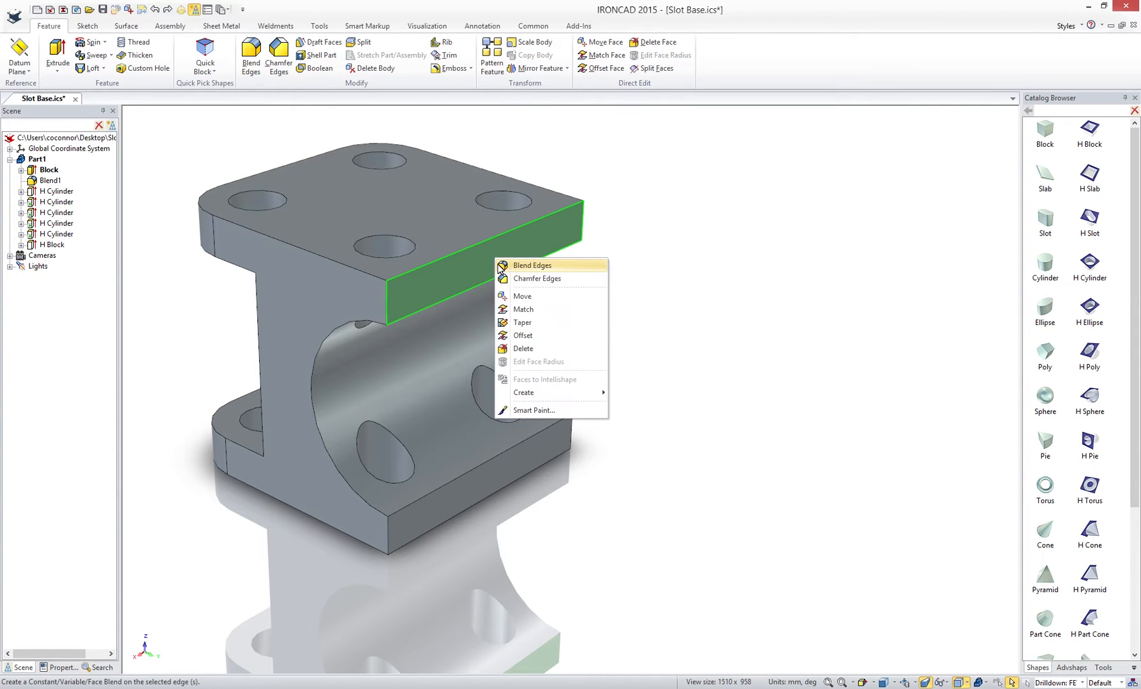
left_click(522, 296)
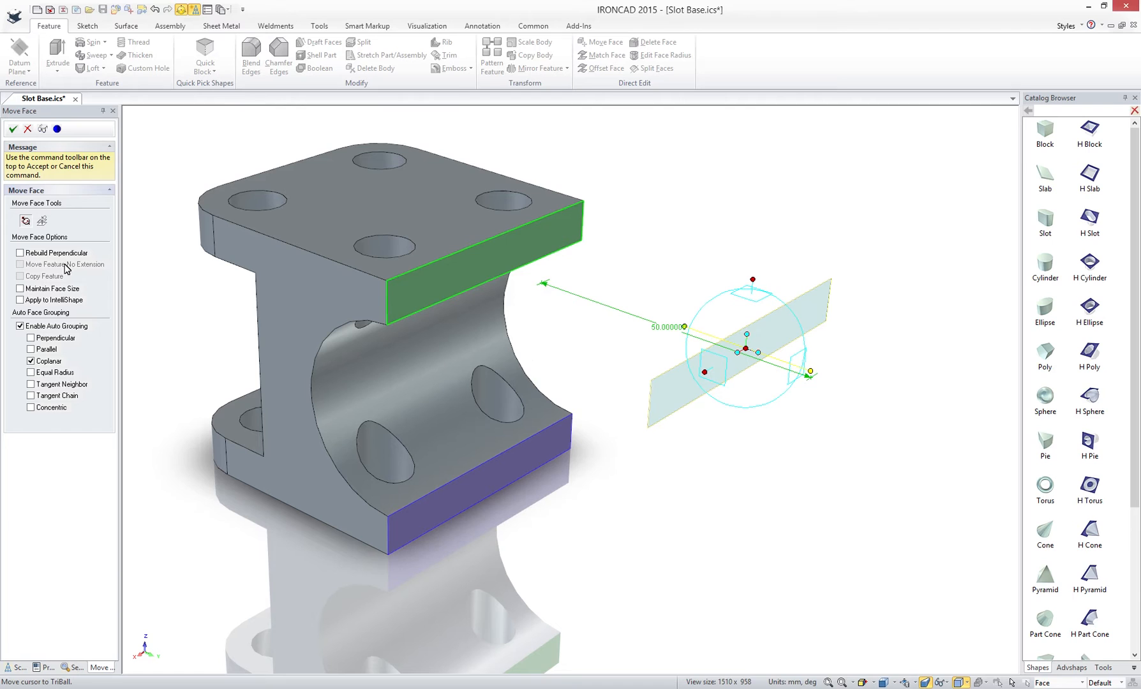
left_click(20, 253)
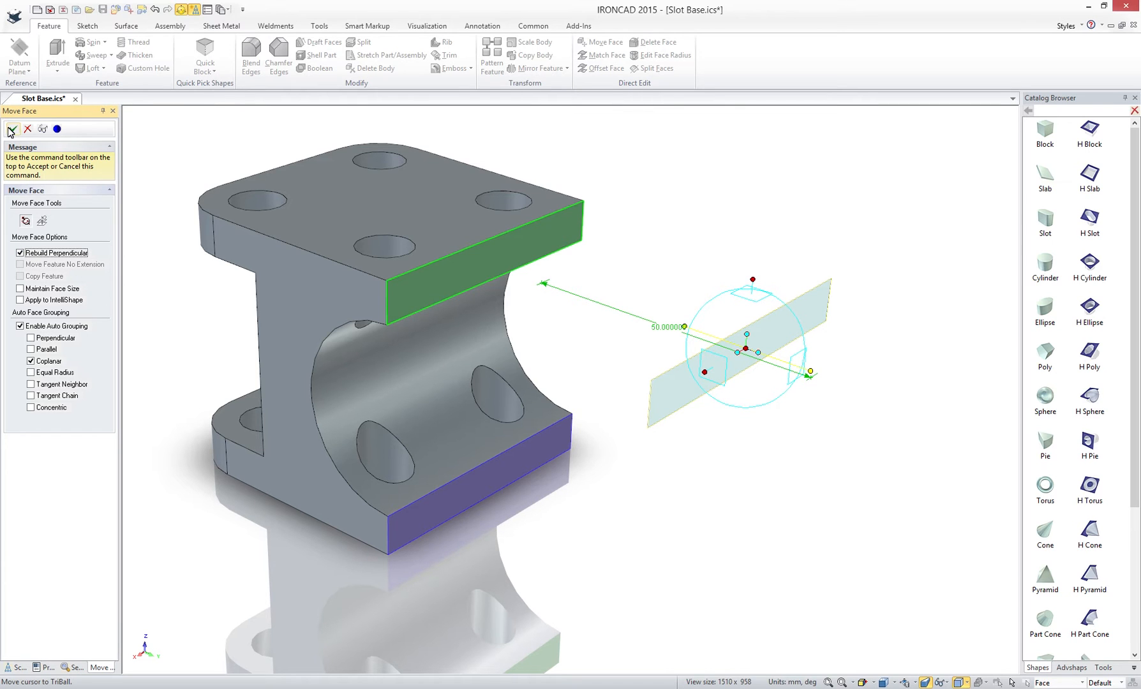
left_click(11, 129)
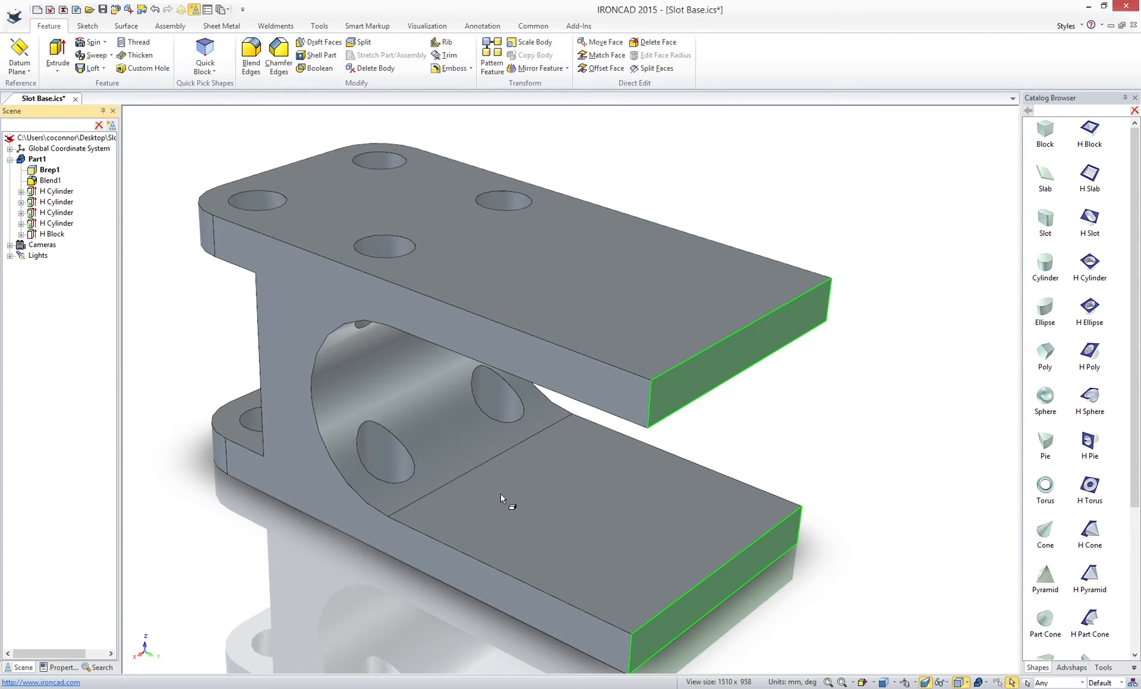
mouse_move(793, 430)
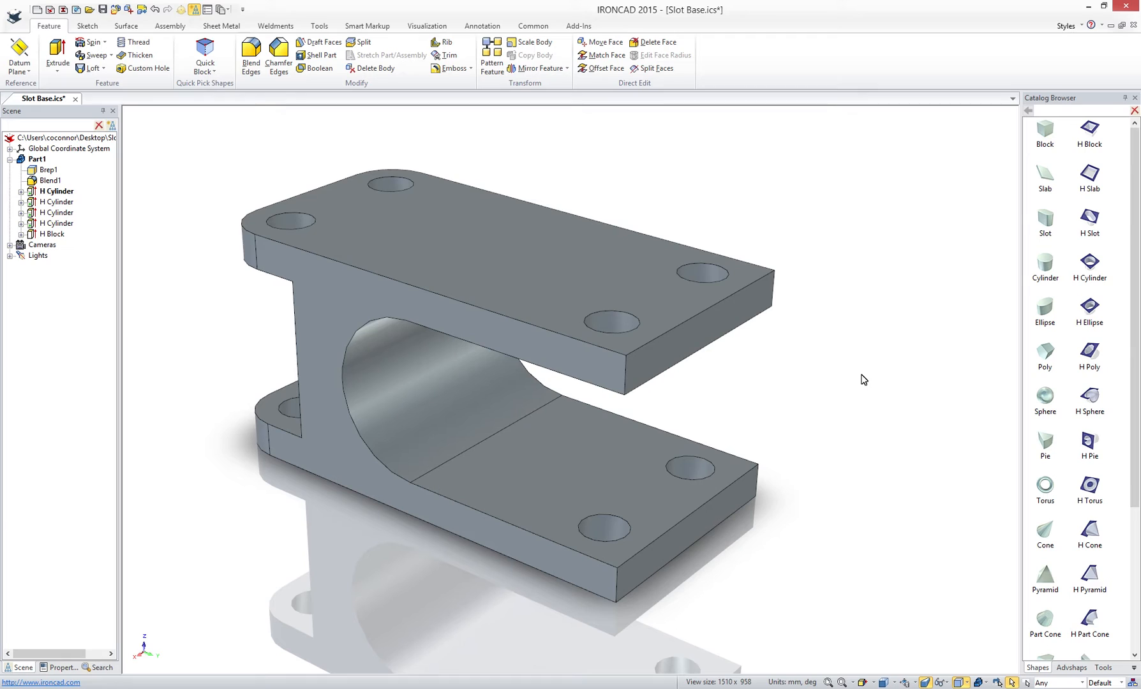
mouse_move(1101, 662)
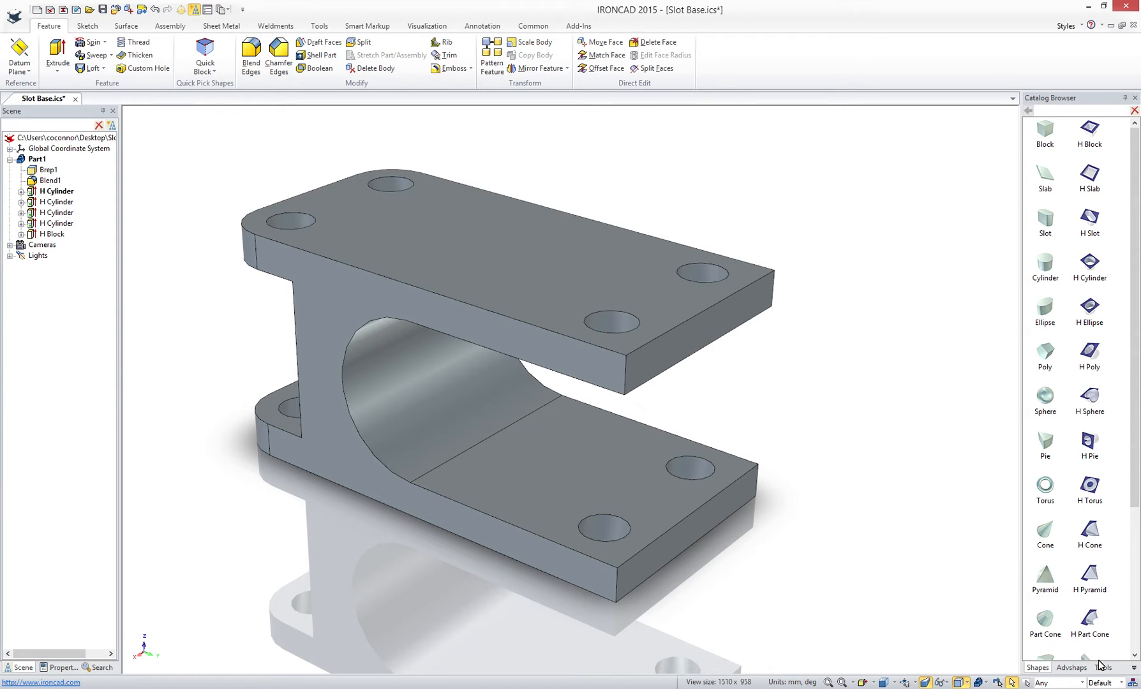
Switch the Catalog Browser to the catalog holding Slot and Part1
left_click(1103, 668)
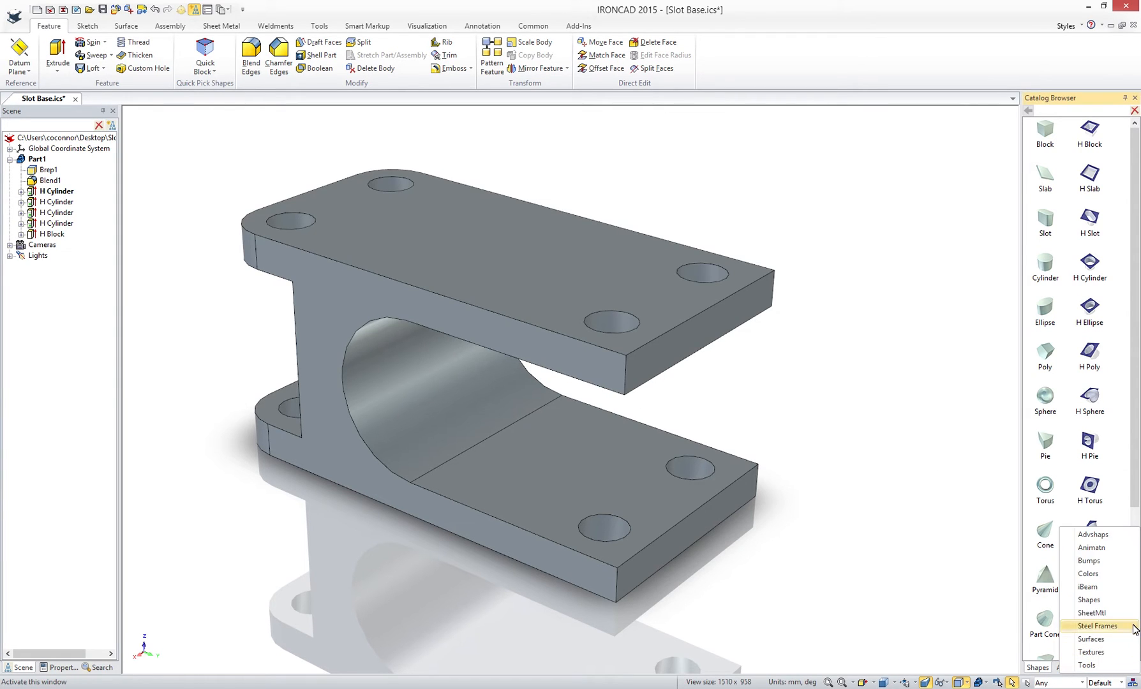
mouse_move(1107, 586)
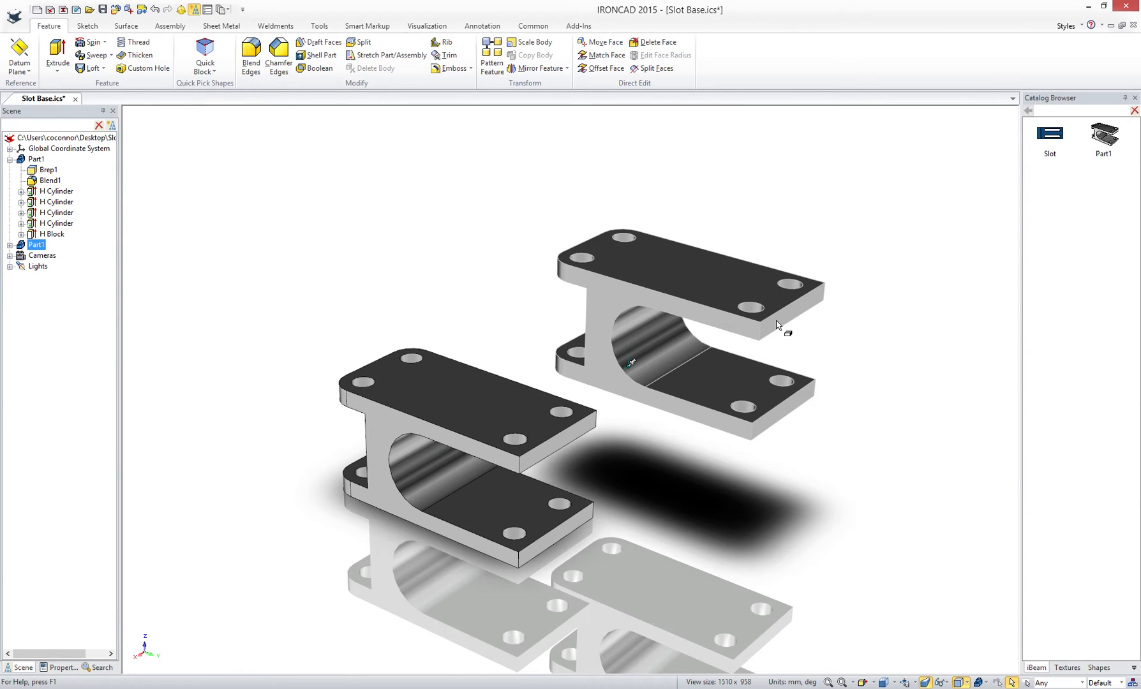
left_click(684, 313)
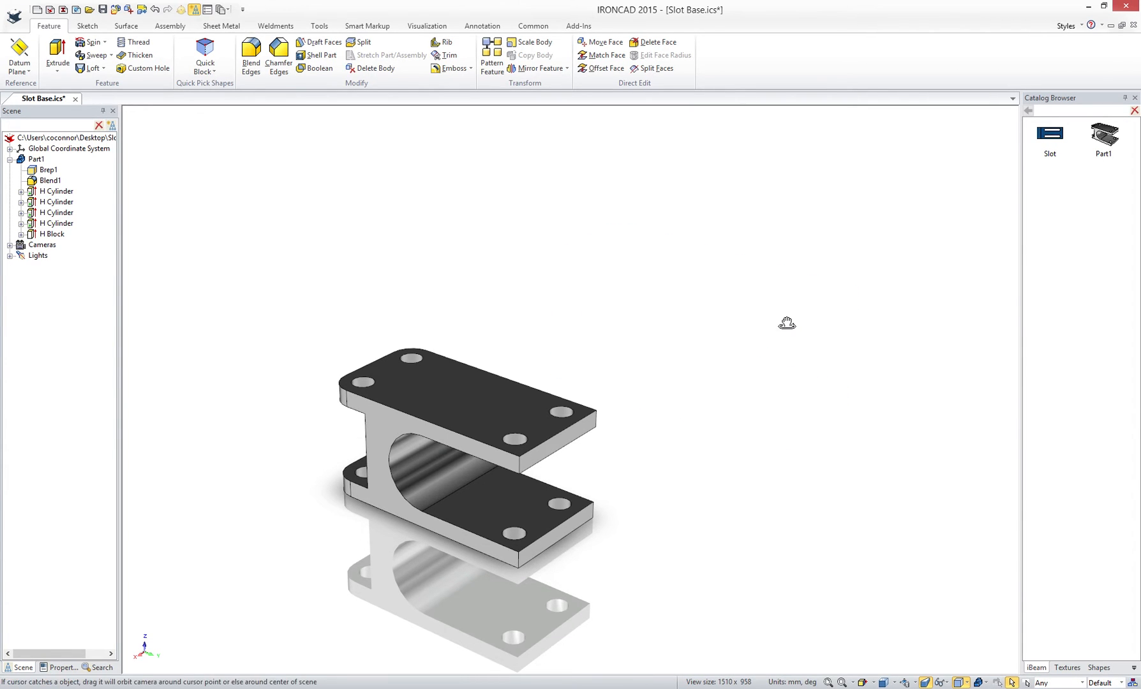
left_click_drag(786, 322, 881, 284)
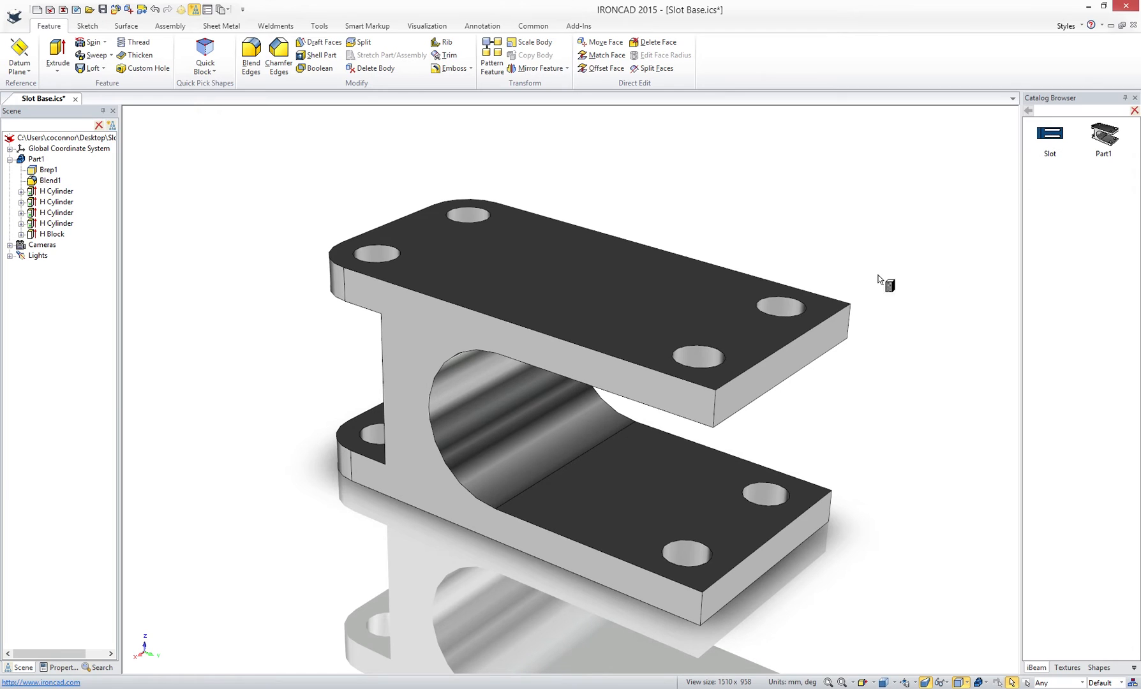
Drop the Slot block into the part's opening and set its distance to 55
left_click(568, 464)
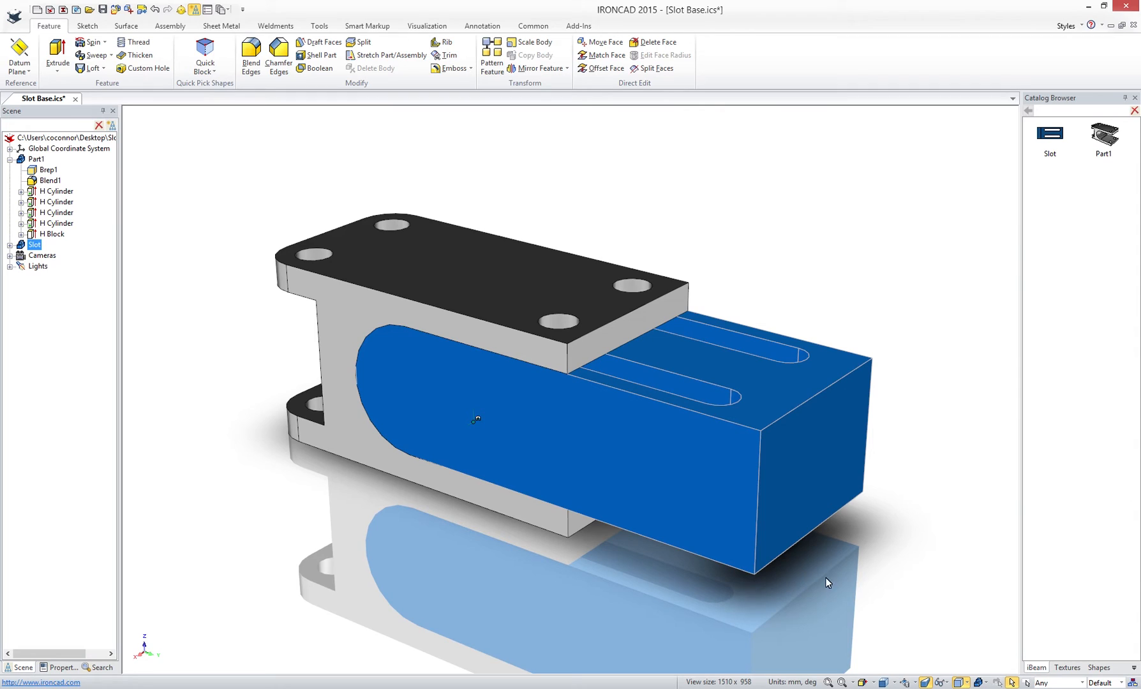
mouse_move(865, 574)
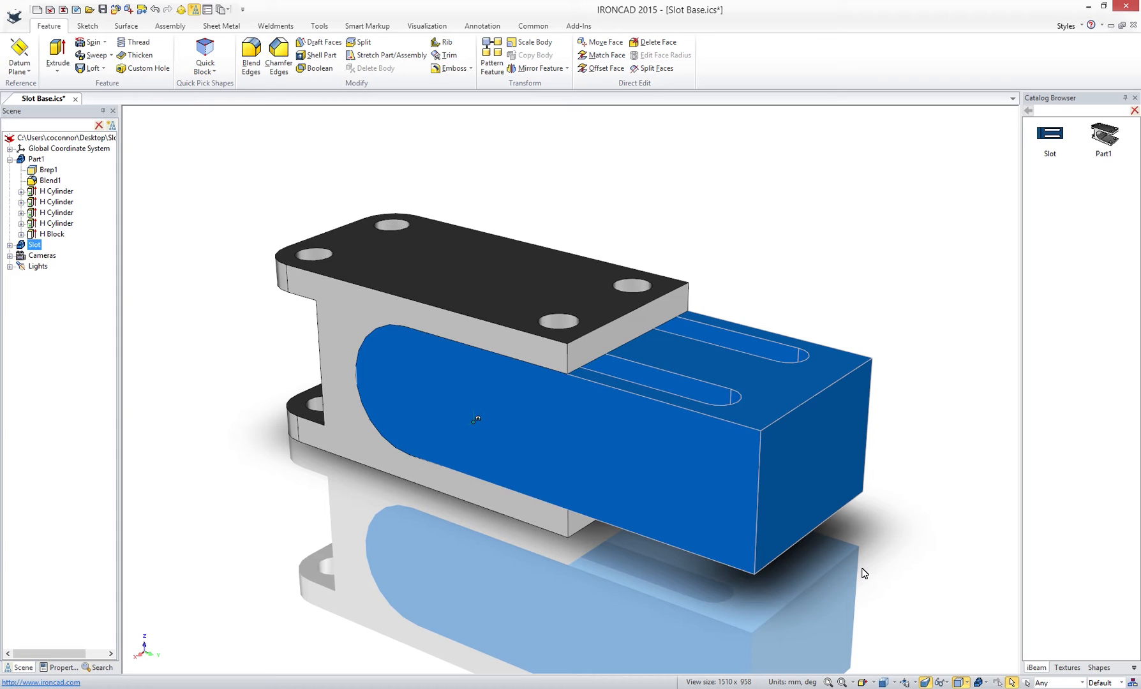
mouse_move(836, 526)
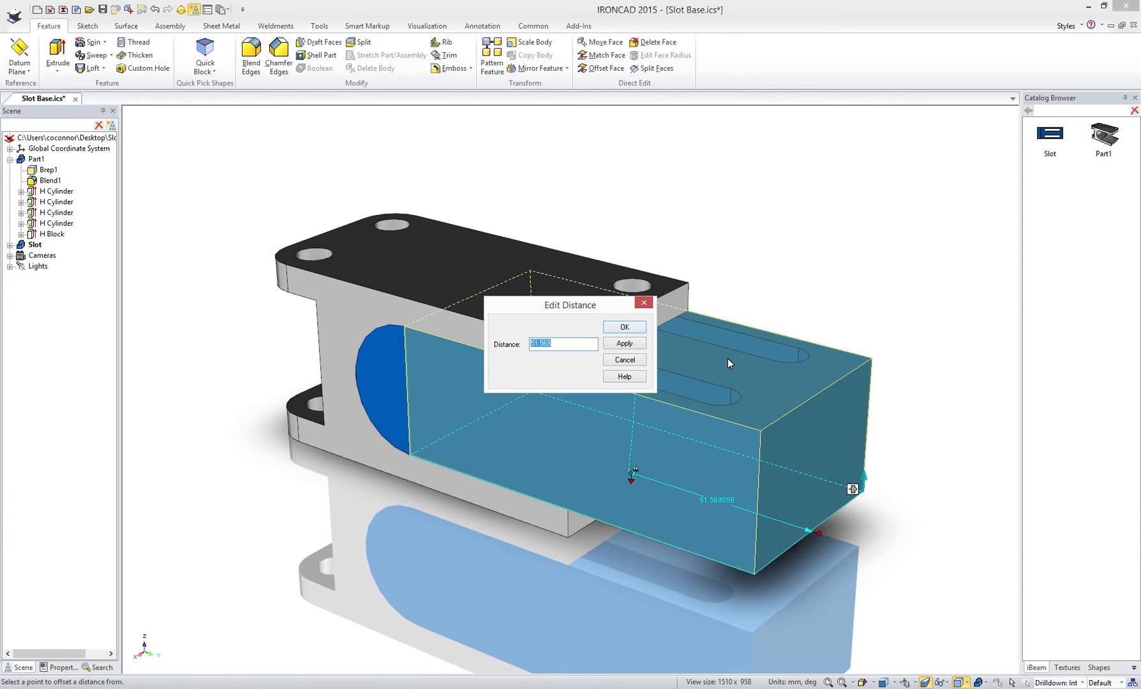
type("55")
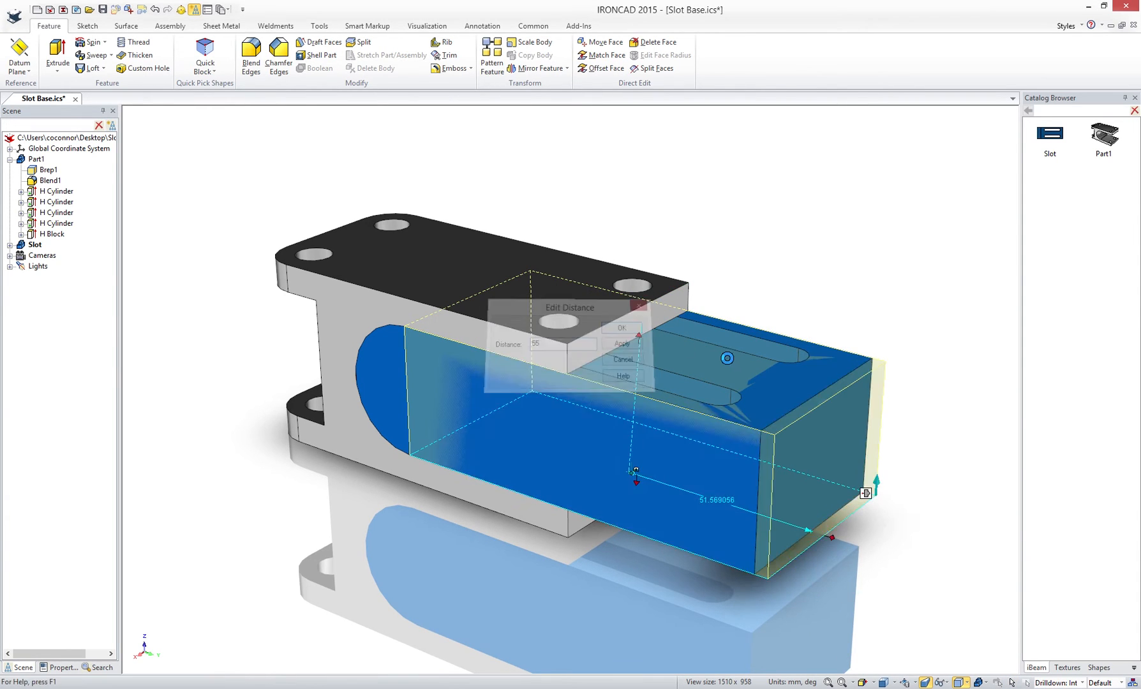
left_click(620, 328)
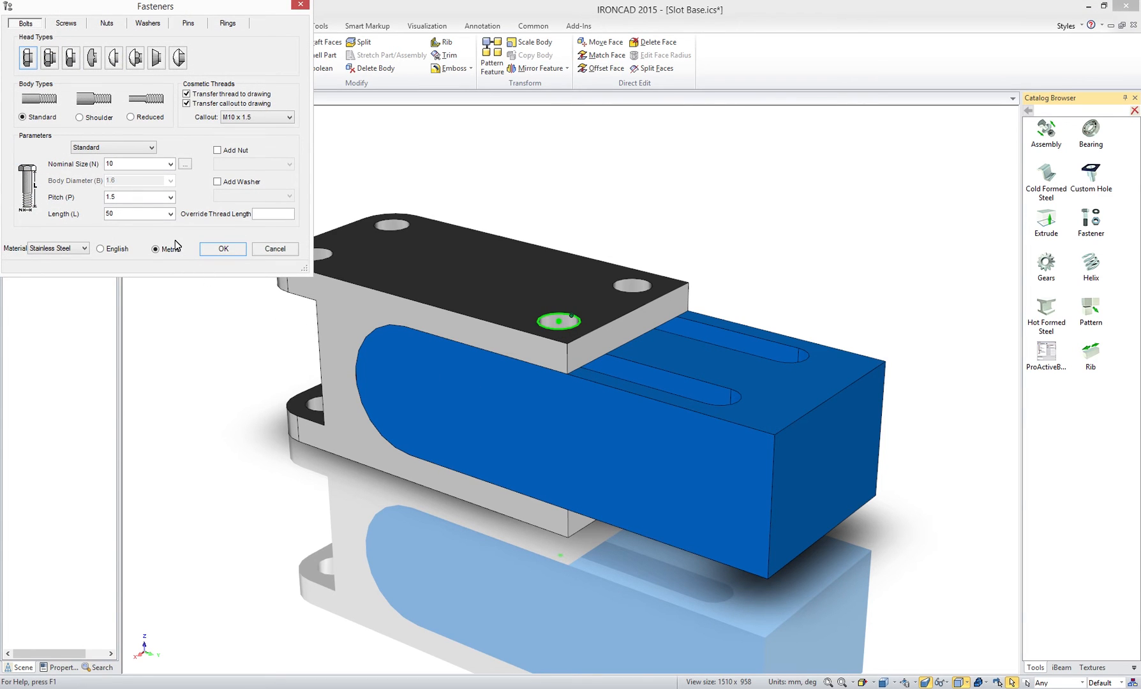
Fit 65-length bolts with washers into the hole pattern, duplicating to all four holes
left_click(169, 213)
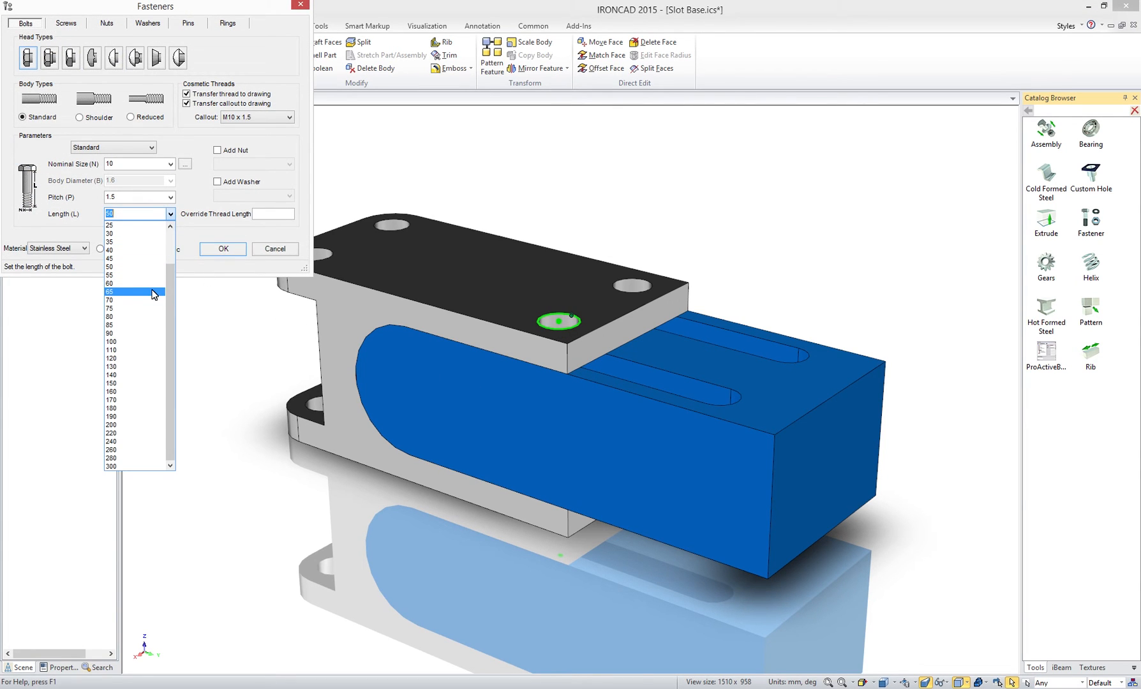
left_click(110, 291)
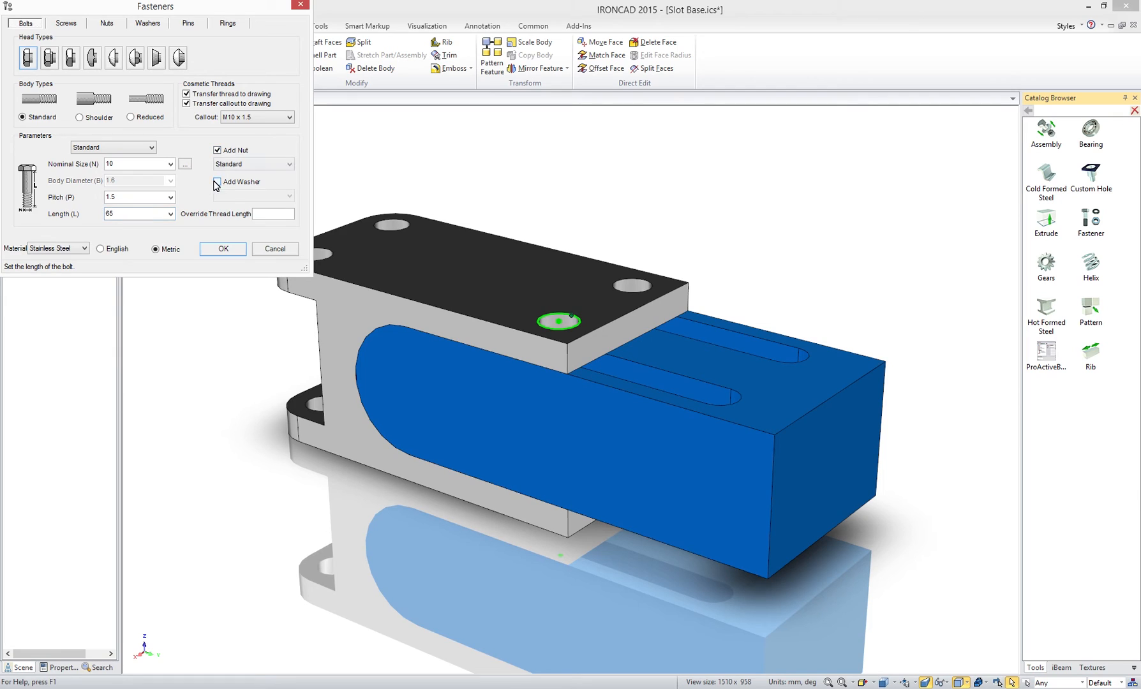
left_click(217, 181)
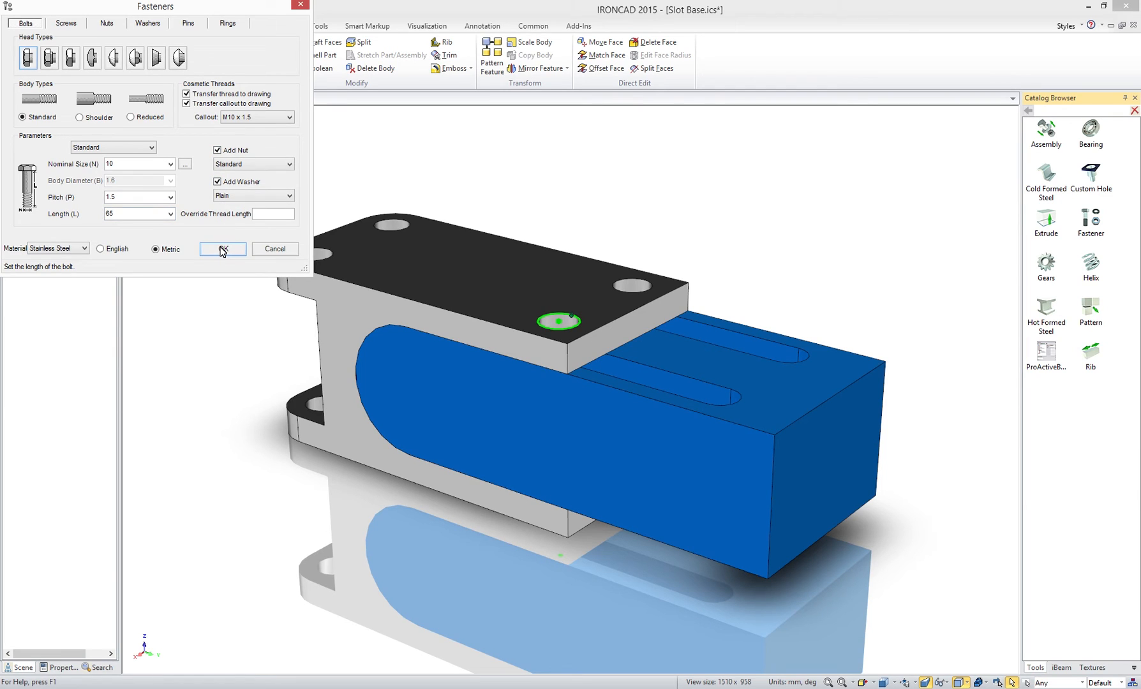
left_click(223, 248)
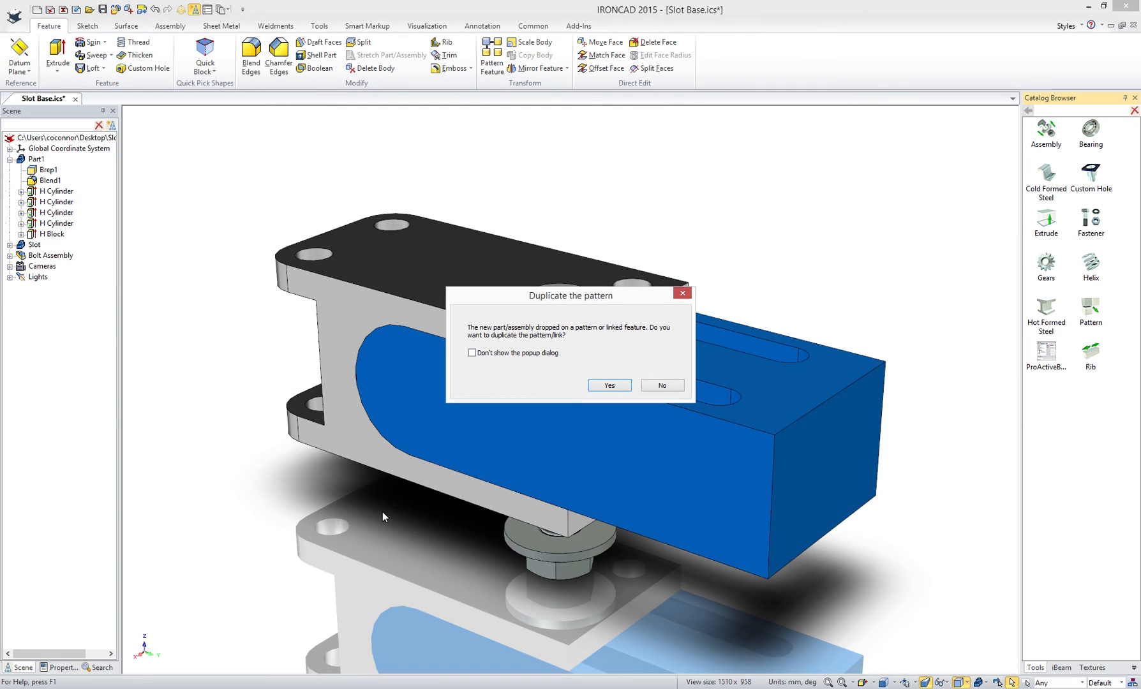
mouse_move(598, 439)
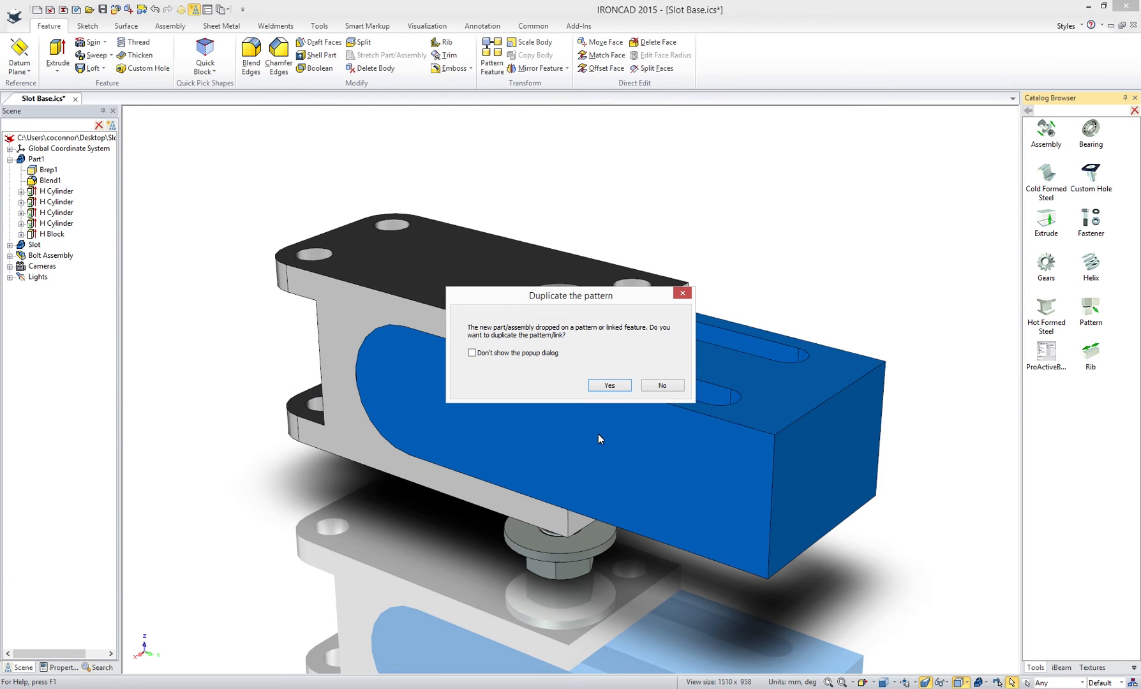
mouse_move(608, 385)
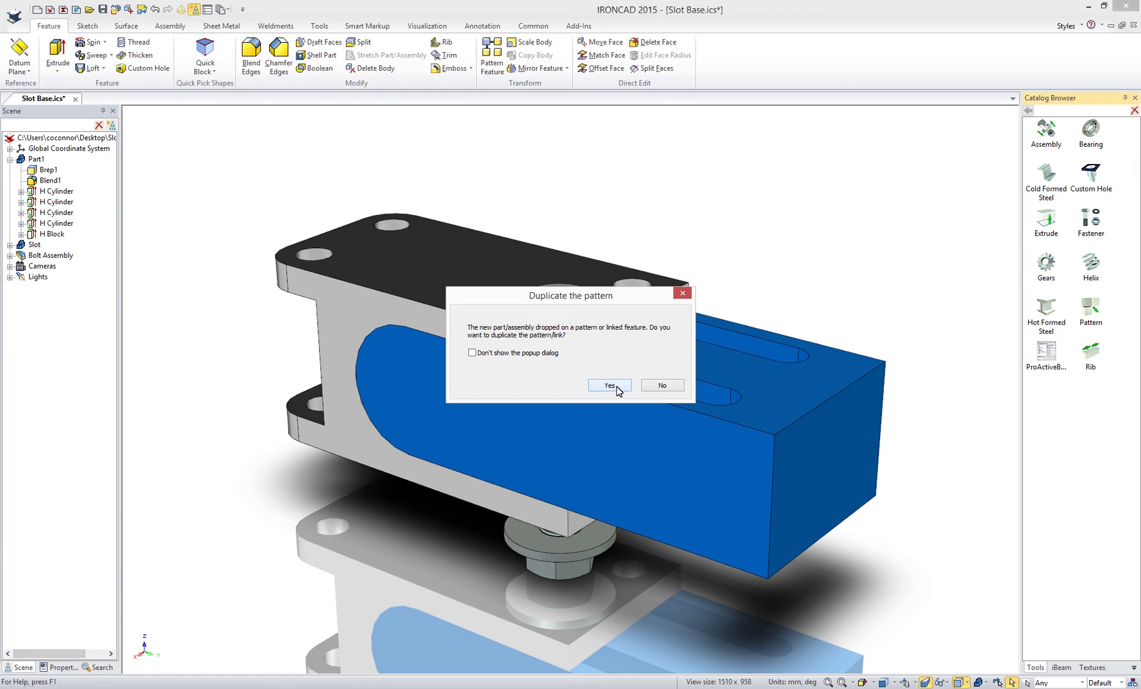
left_click(608, 385)
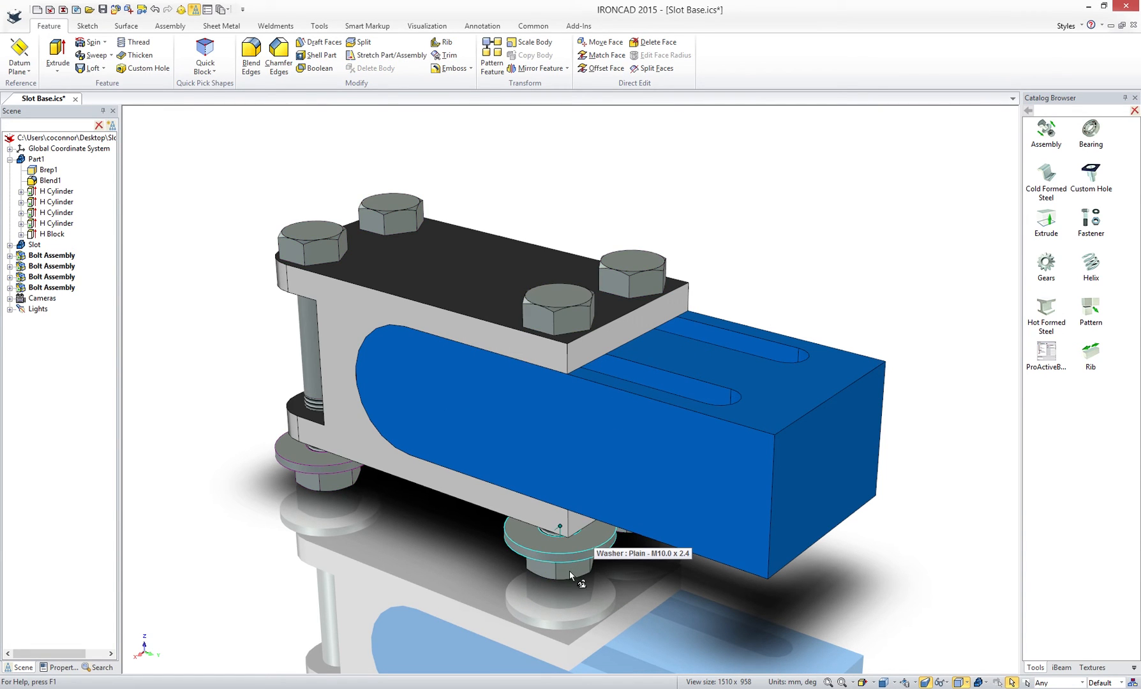
Start renaming Part1 in the Scene Browser to Base
left_click(559, 538)
type("Base")
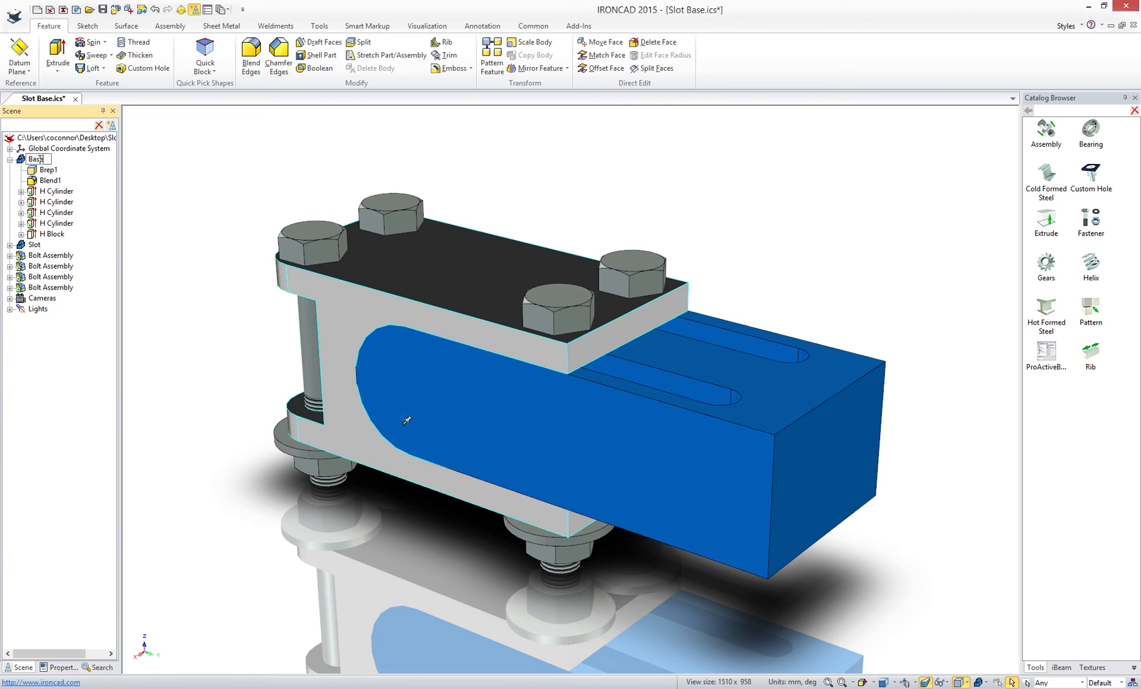
Give Base part number 123 and description Base, then rename the grouped assembly Slot Base
right_click(37, 159)
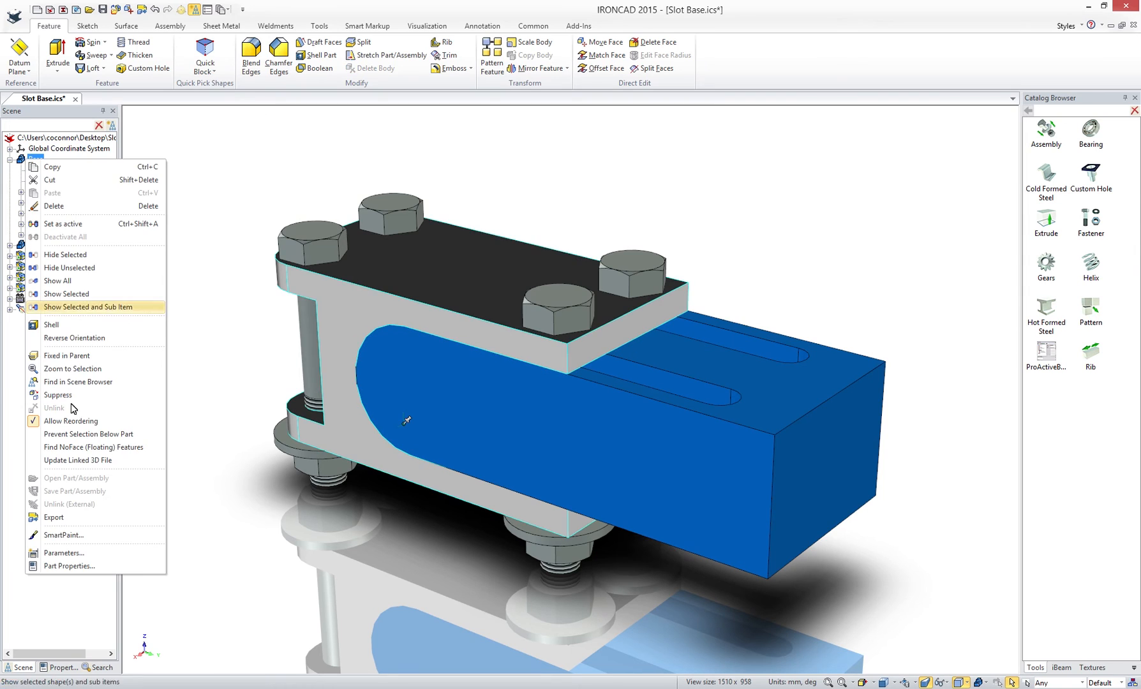
left_click(68, 566)
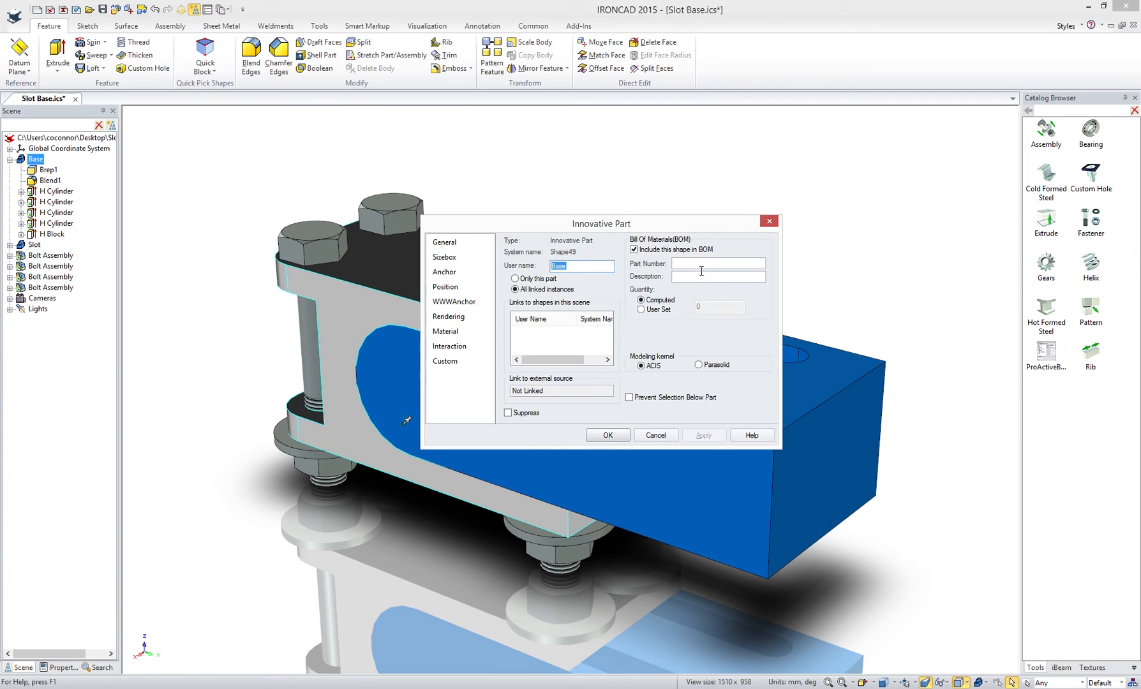
type("zzz")
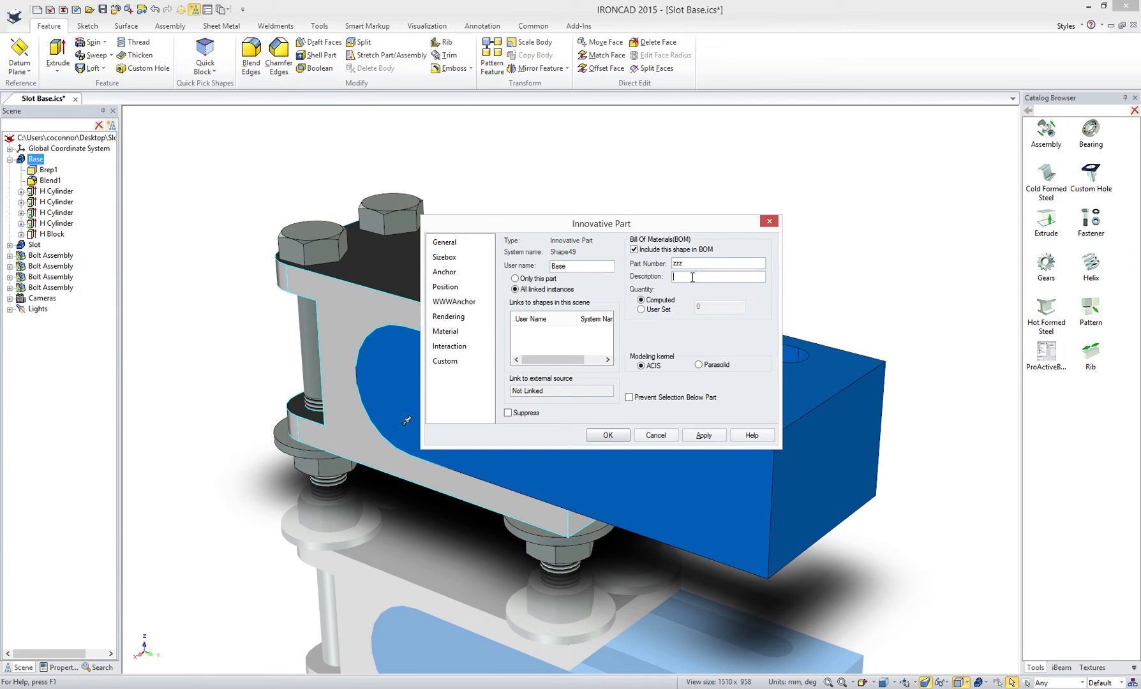
type("123 Base")
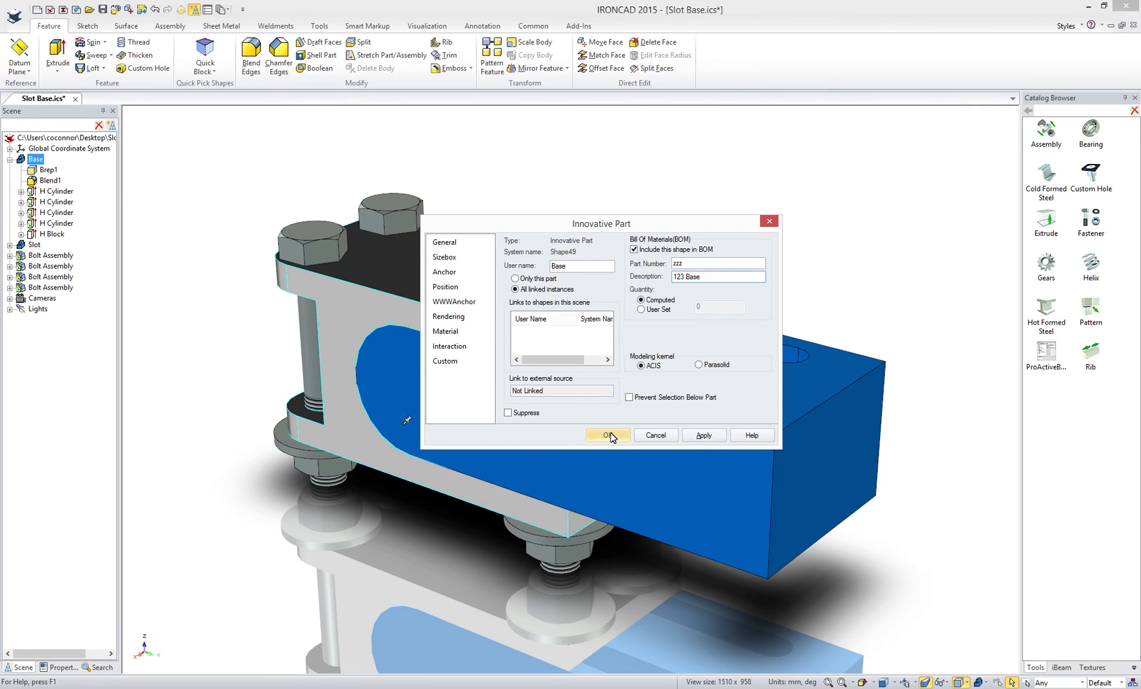
left_click(606, 435)
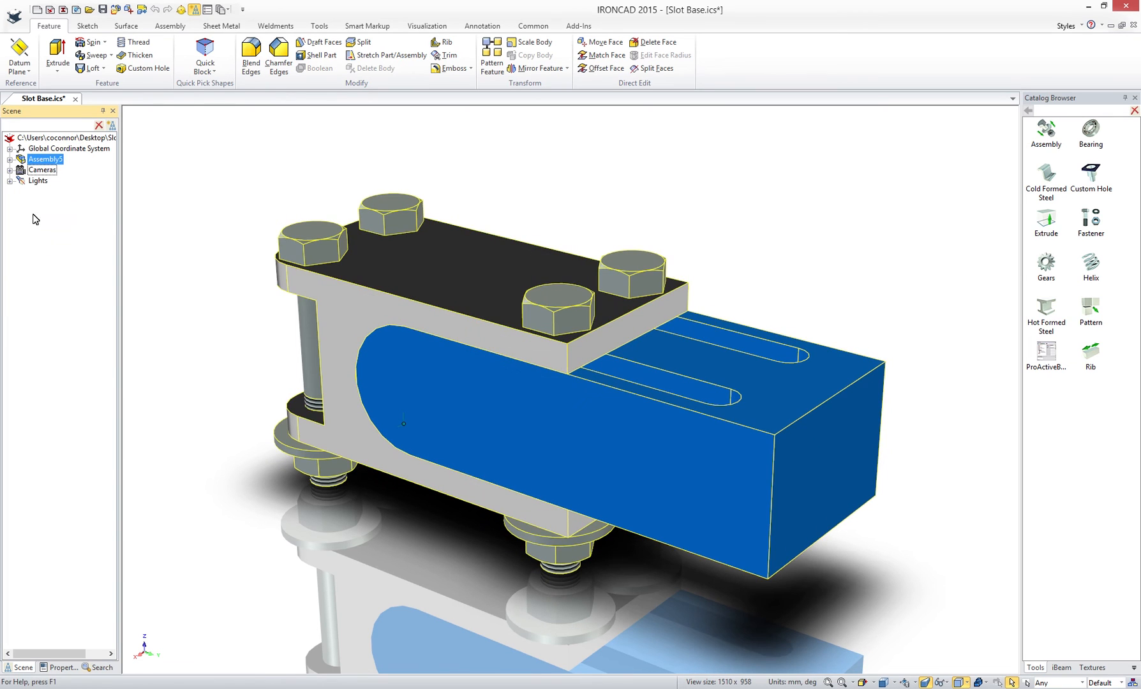
double_click(45, 159)
type("Slot Base")
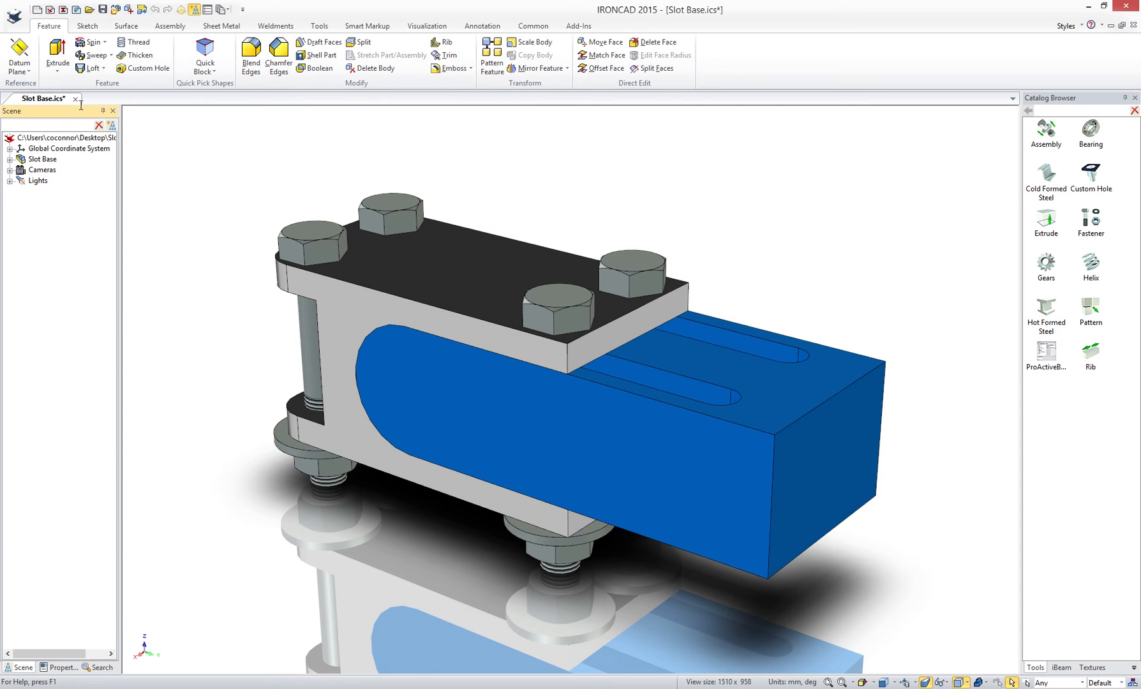
mouse_move(64, 10)
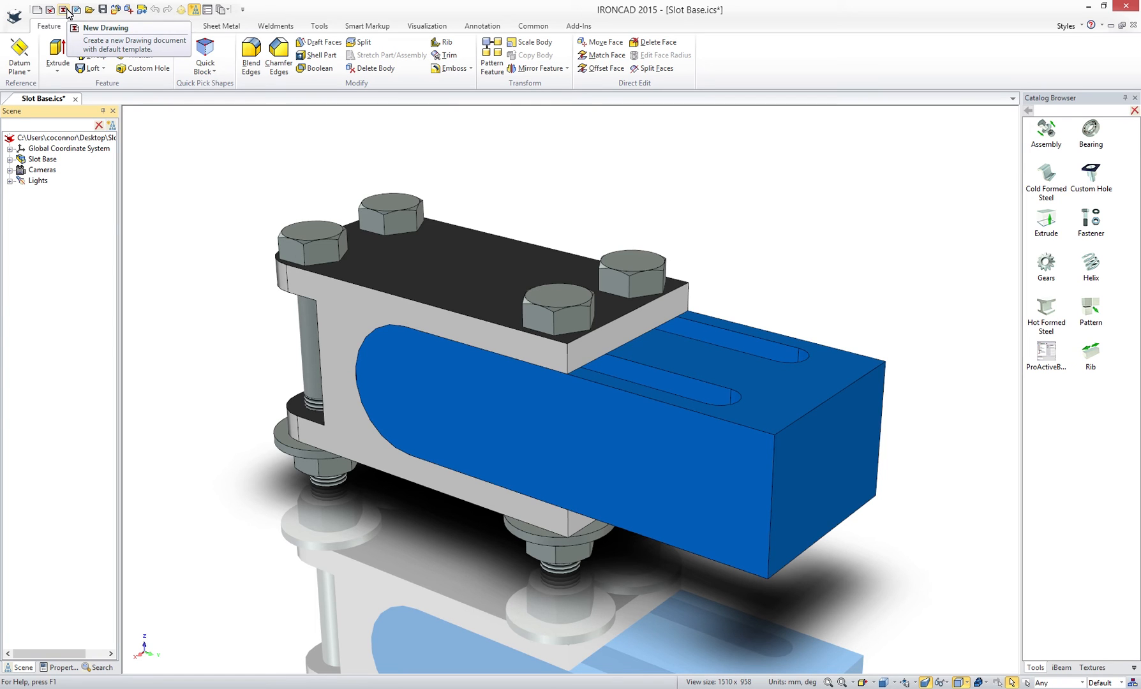
Create a drawing with the assembly front view, parts list, item bubbles, and a blank Sheet2
left_click(64, 9)
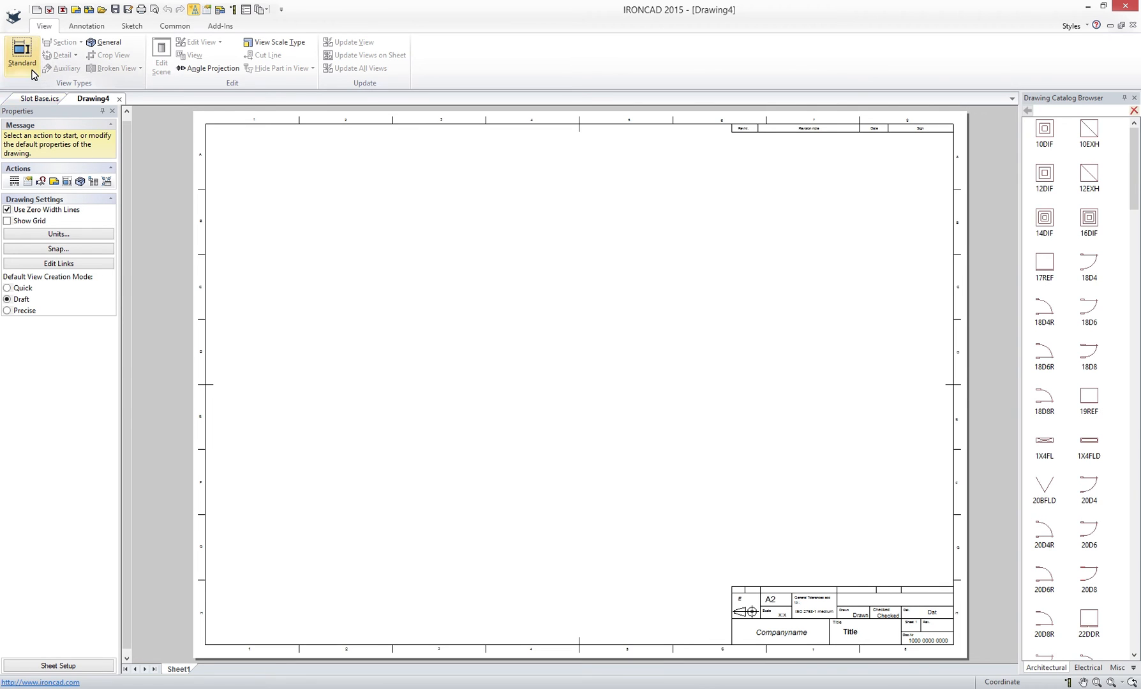
left_click(21, 55)
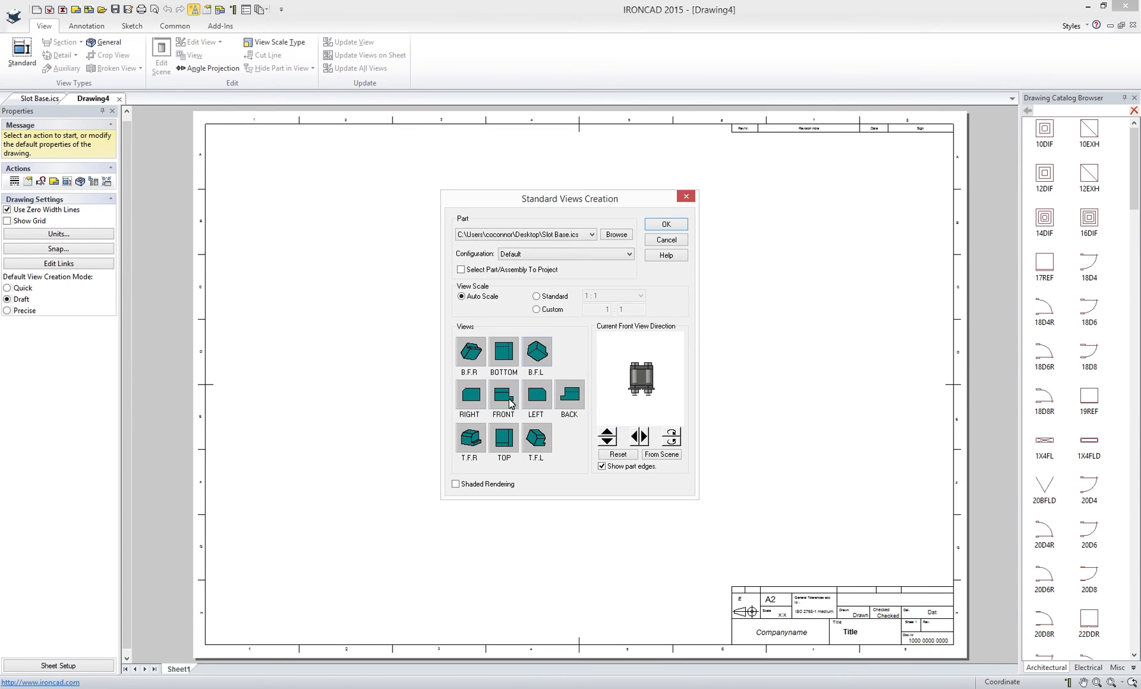
left_click(502, 396)
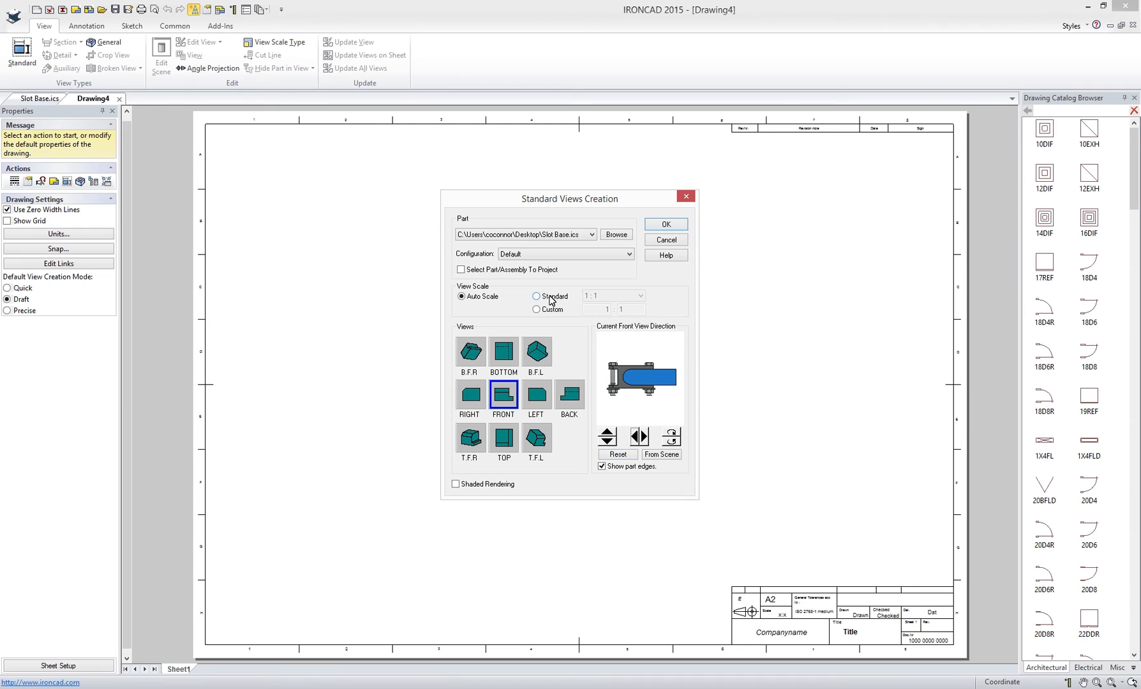
left_click(638, 295)
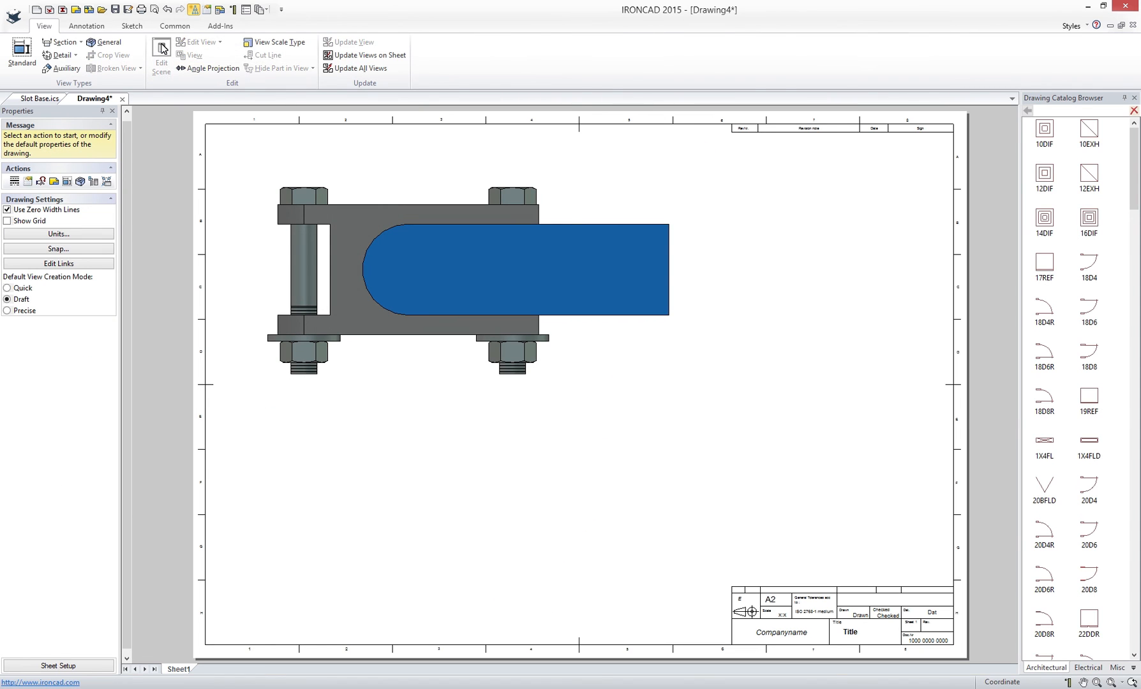
left_click(449, 54)
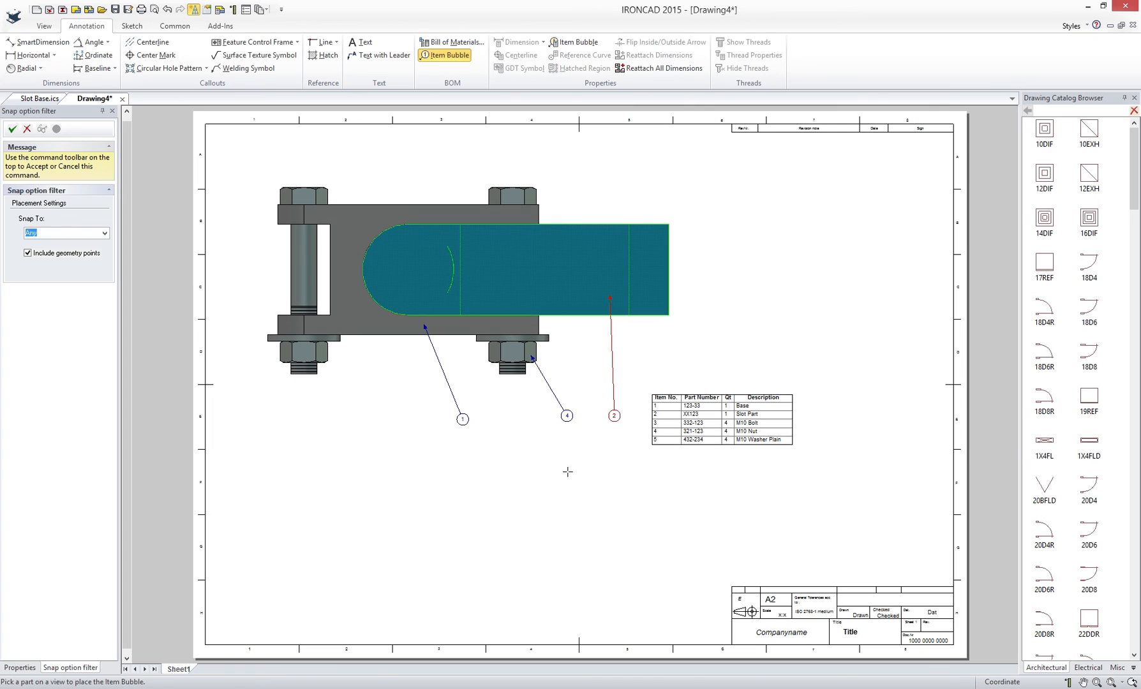
left_click(208, 669)
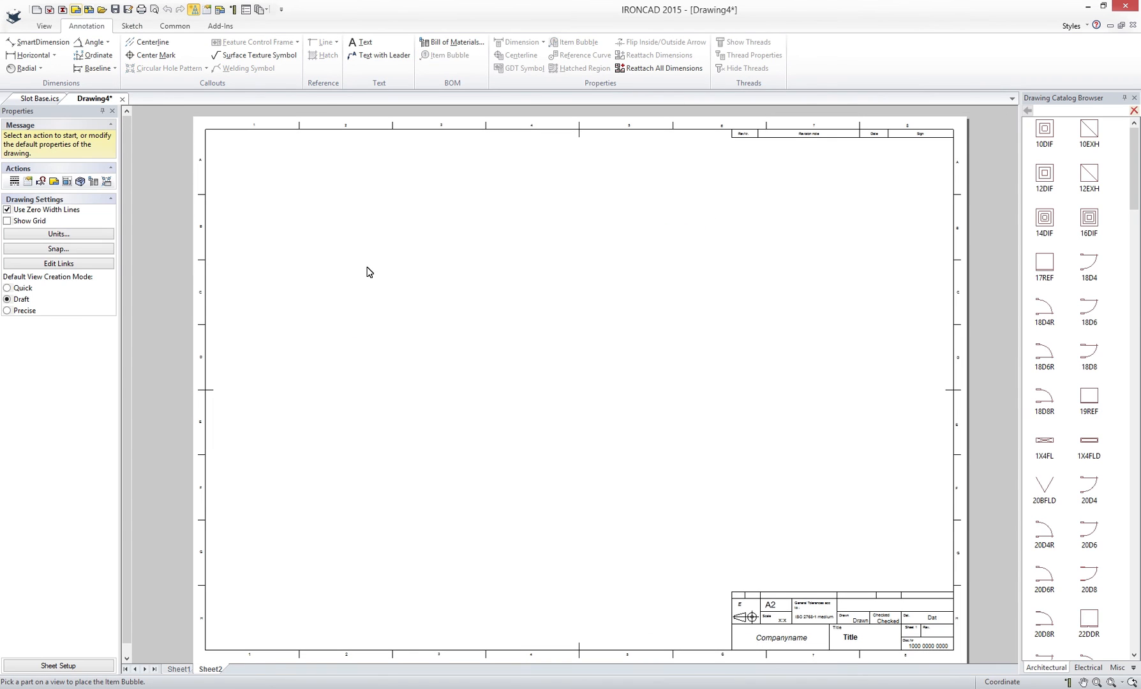
Place Right, Front, Top and T.F.R views of Base, dimensioning the 100 length and hole
left_click(21, 53)
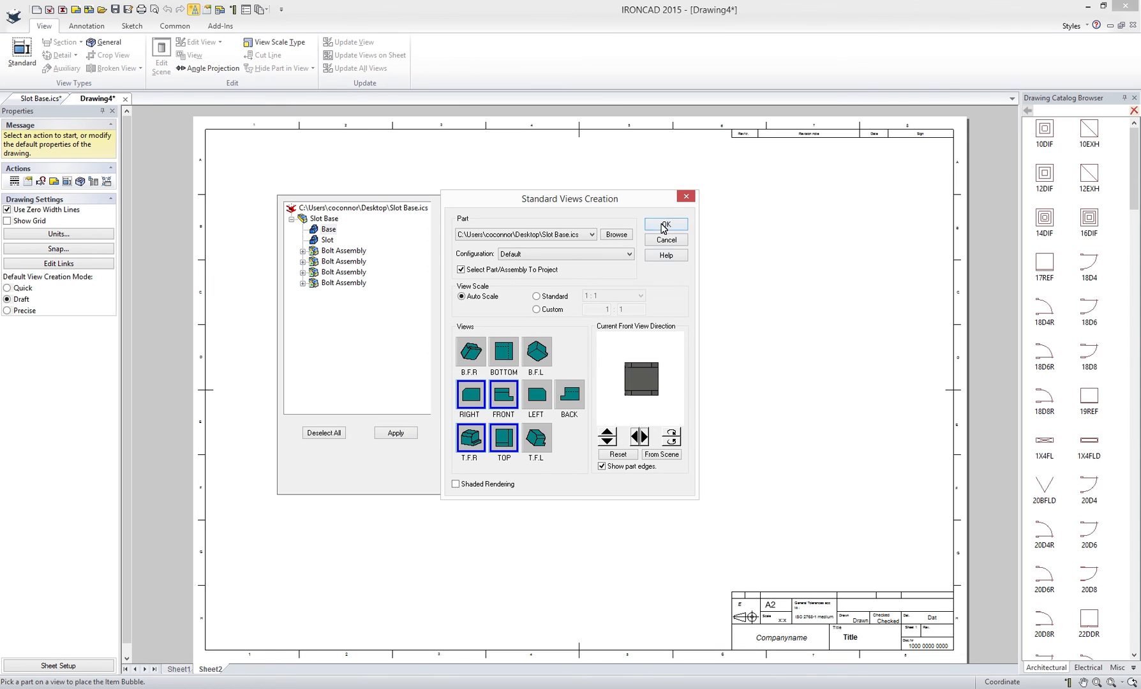
left_click(663, 224)
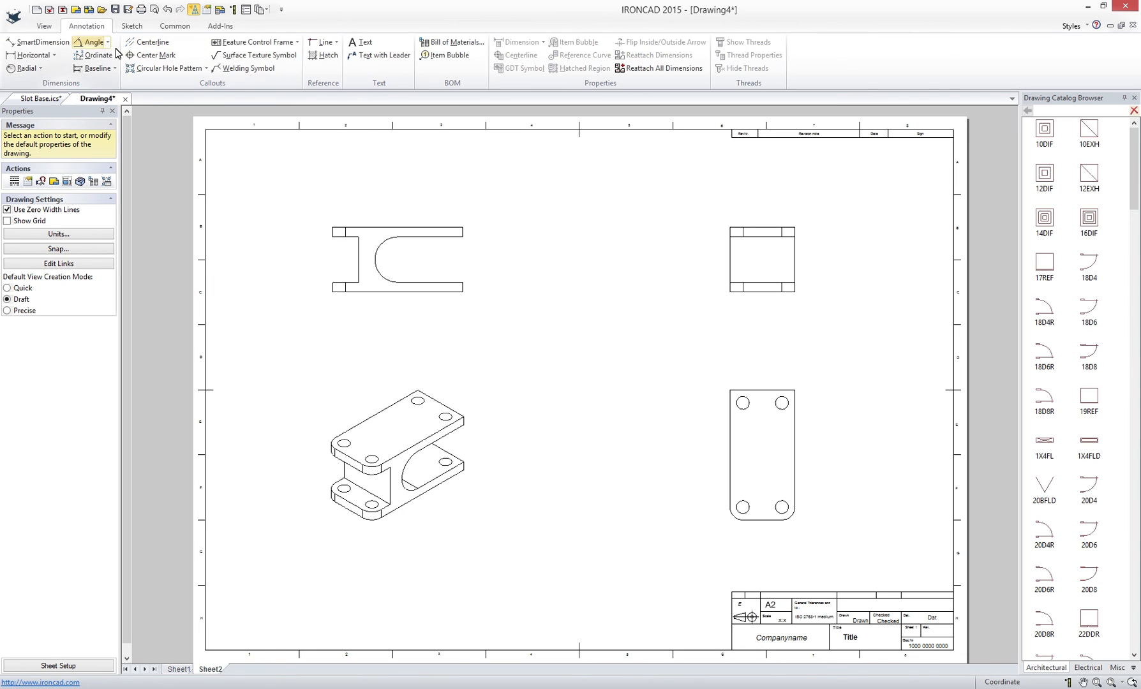
left_click(41, 42)
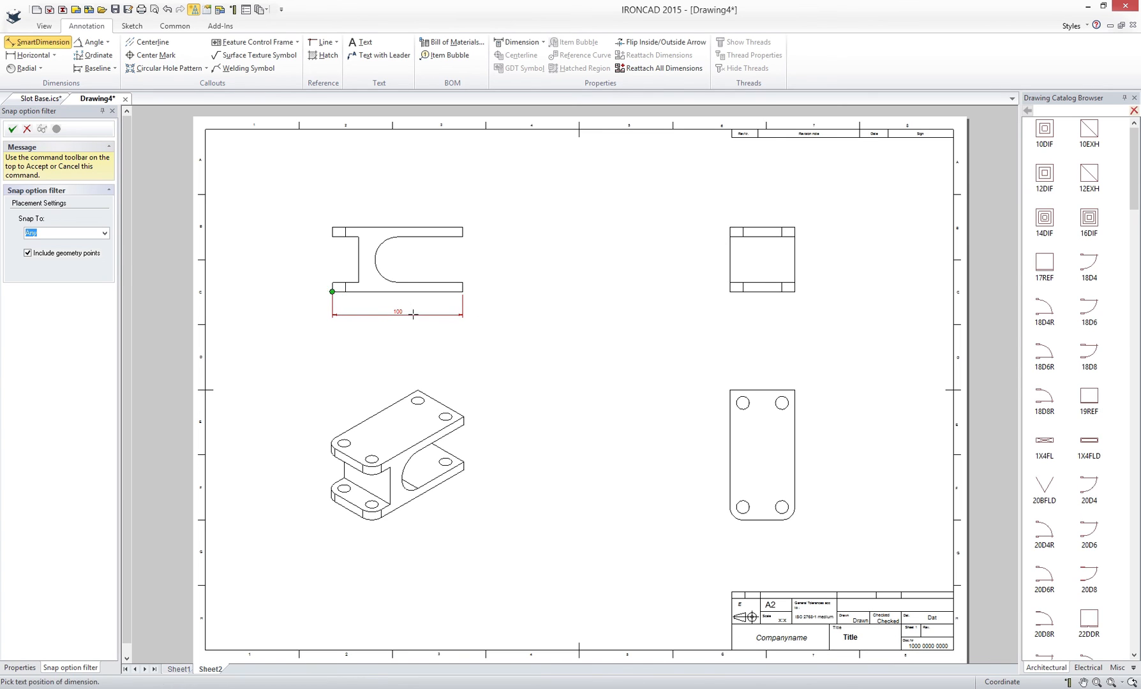
left_click(462, 281)
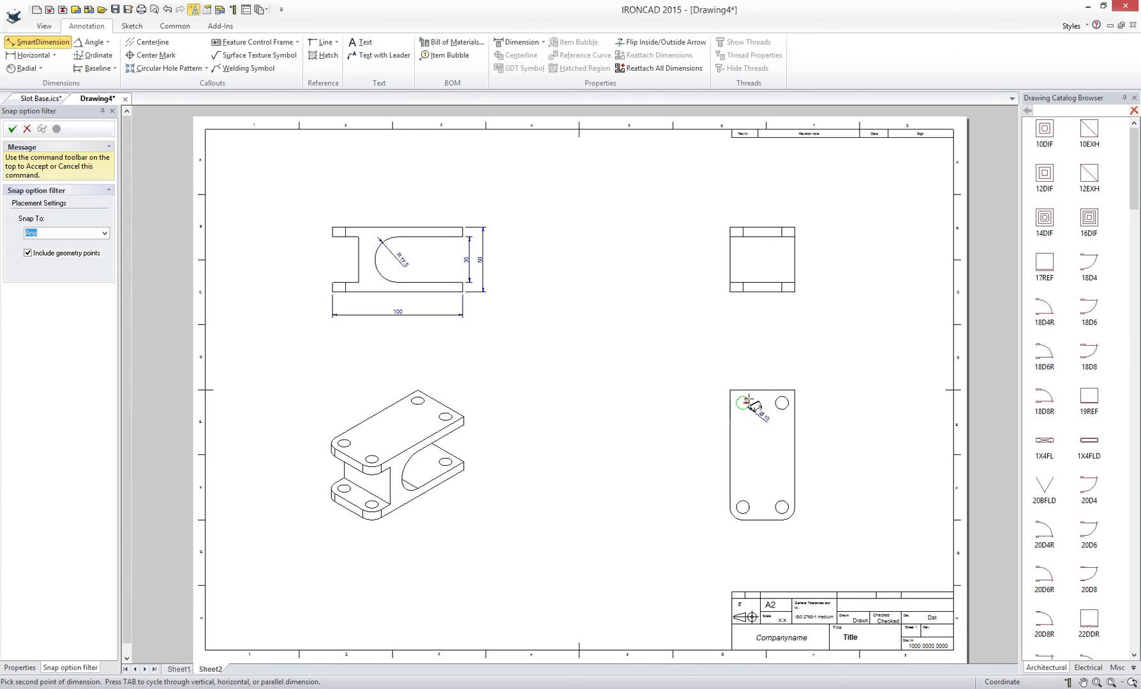
left_click(740, 402)
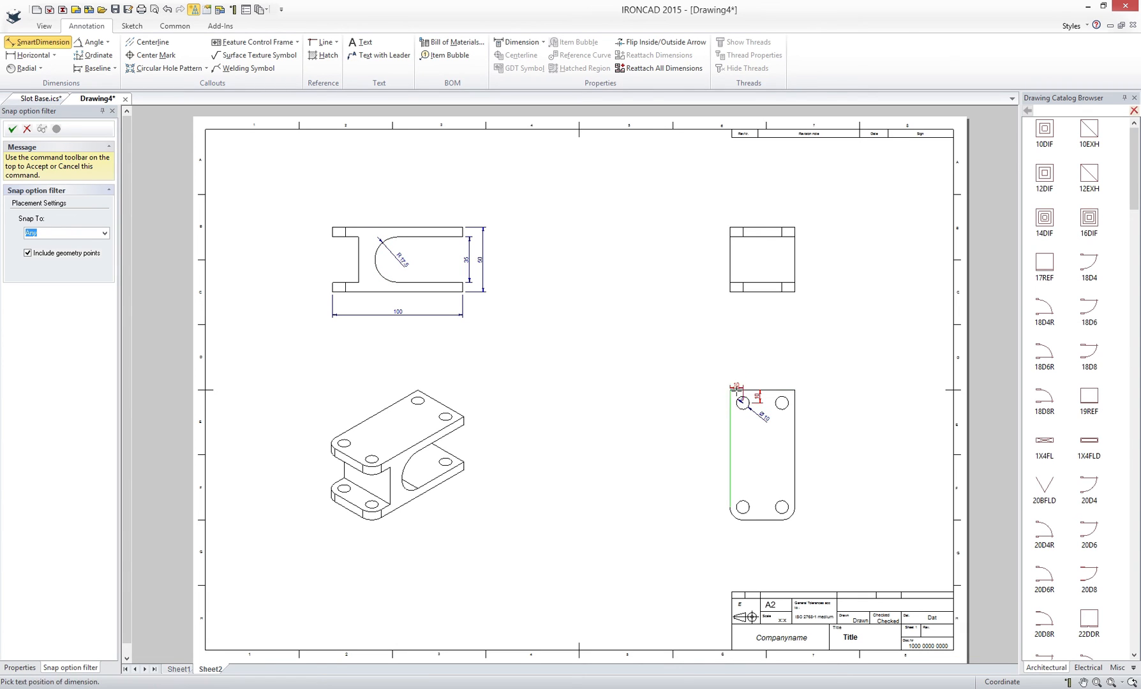
right_click(396, 455)
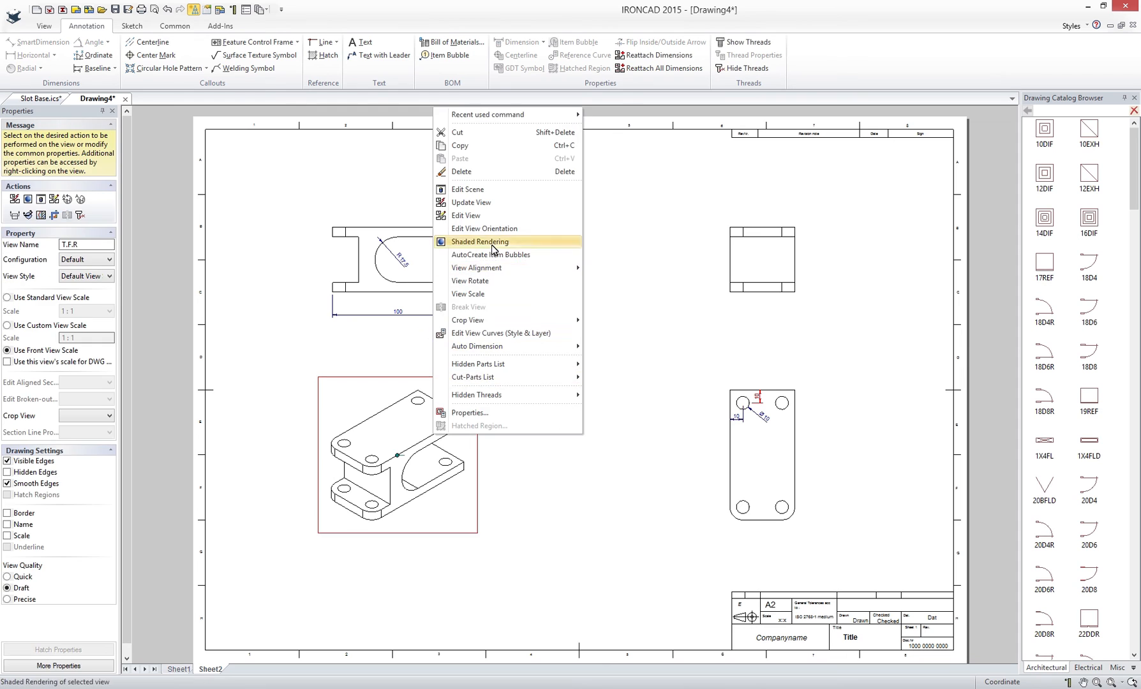
Shade the isometric view and update the sheet's views to show the 119.9 base length
left_click(479, 241)
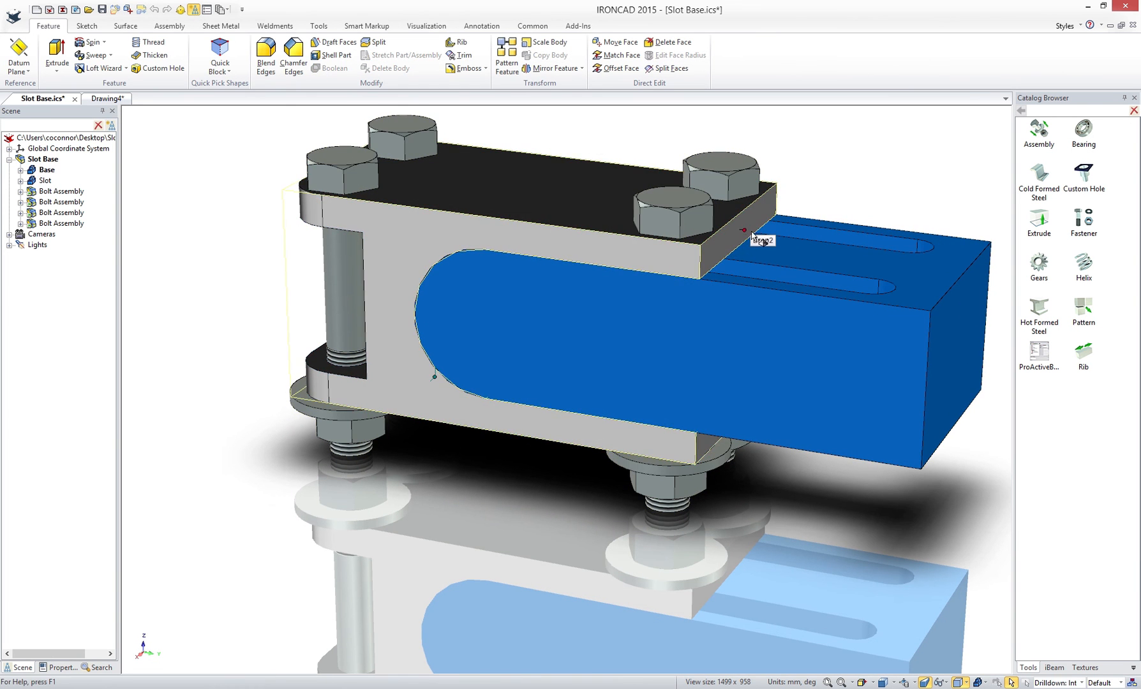
left_click(105, 98)
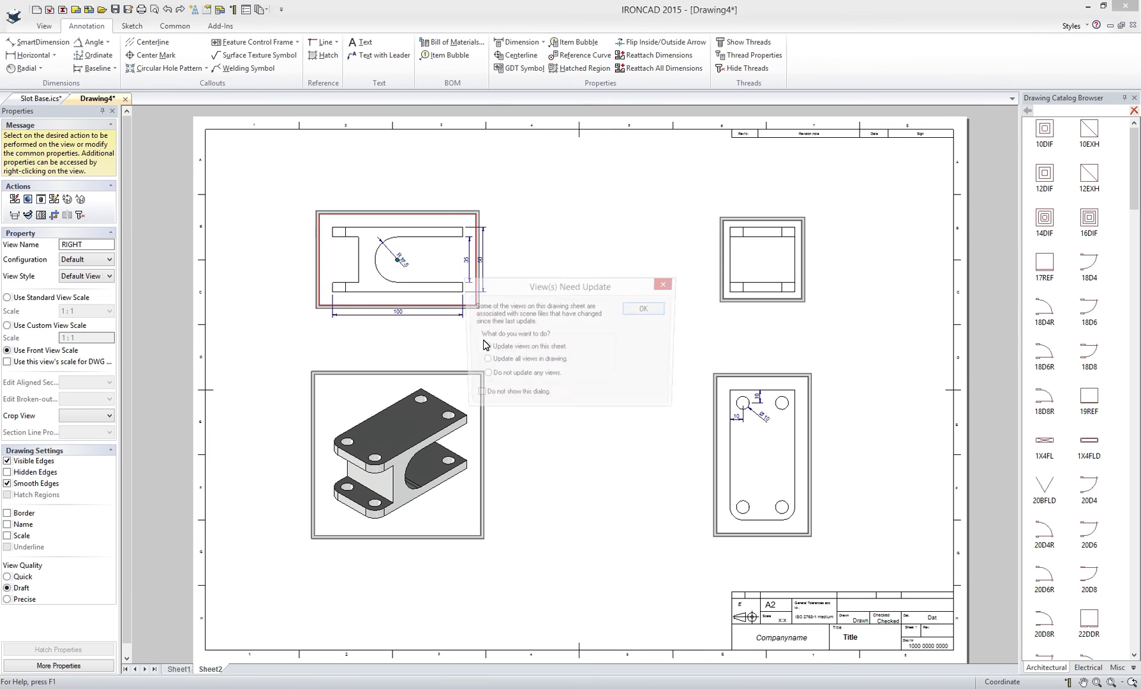
left_click(642, 308)
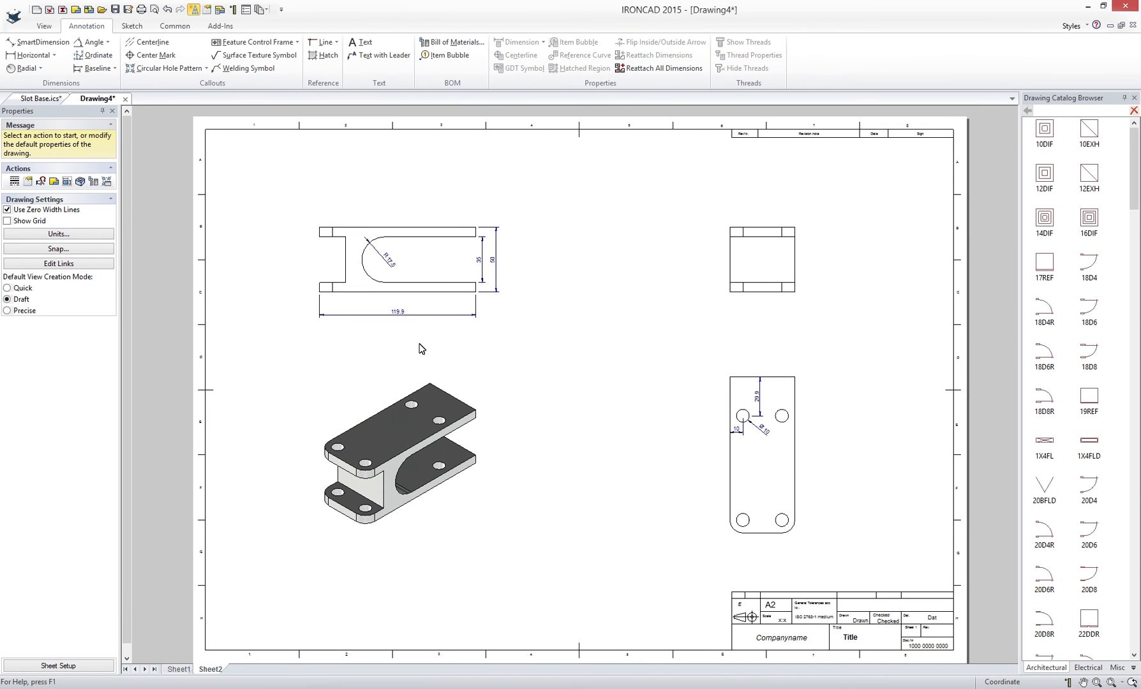
left_click(38, 99)
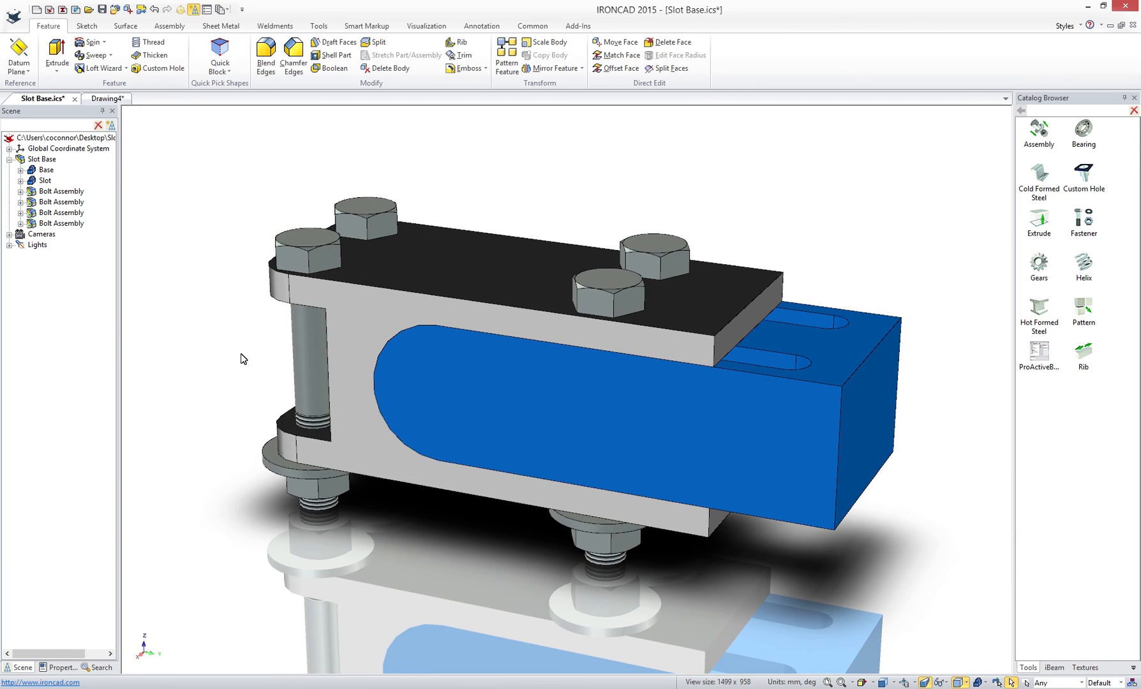